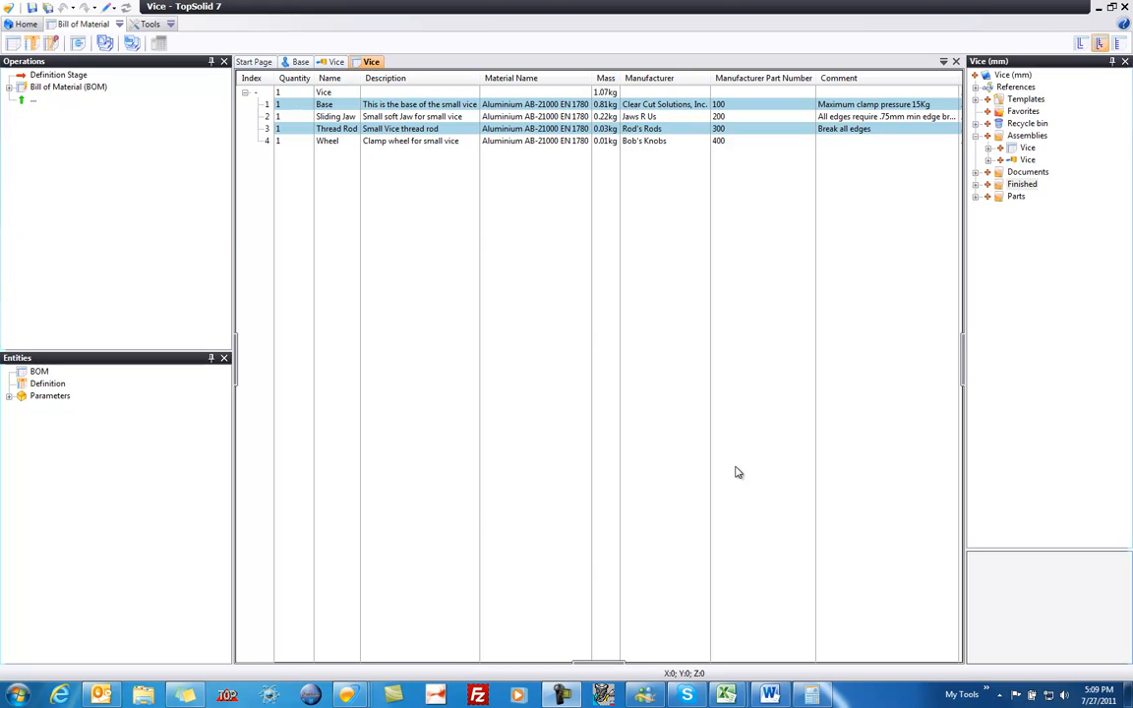
mouse_move(272, 209)
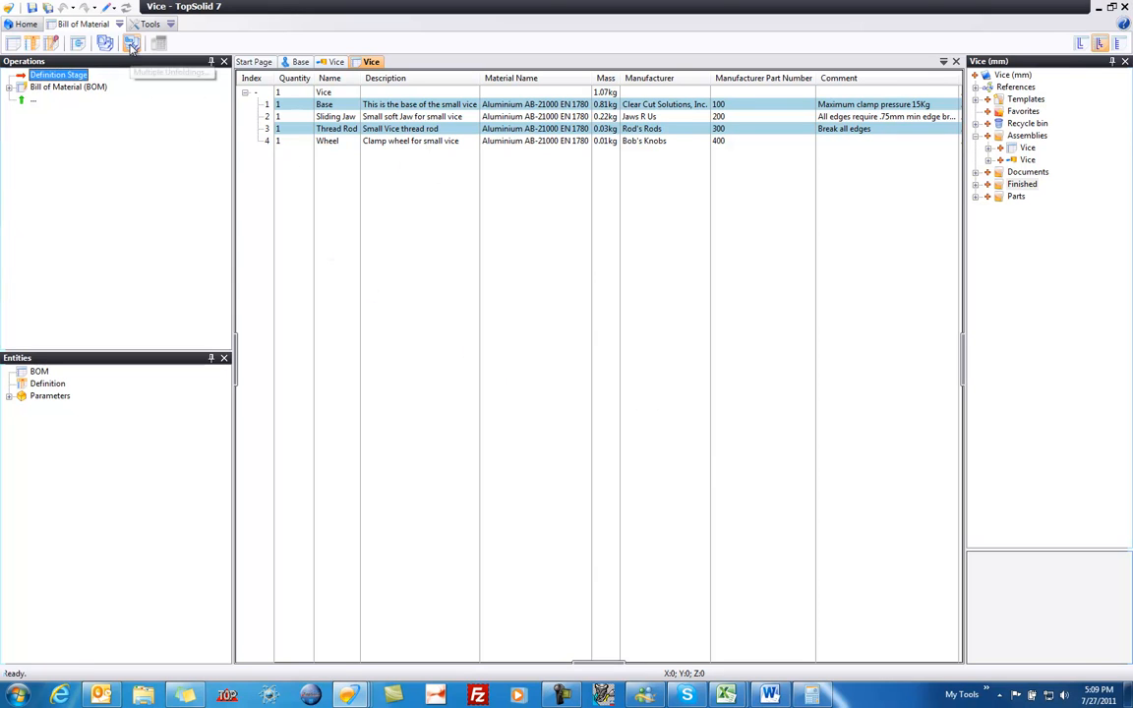
mouse_move(106, 43)
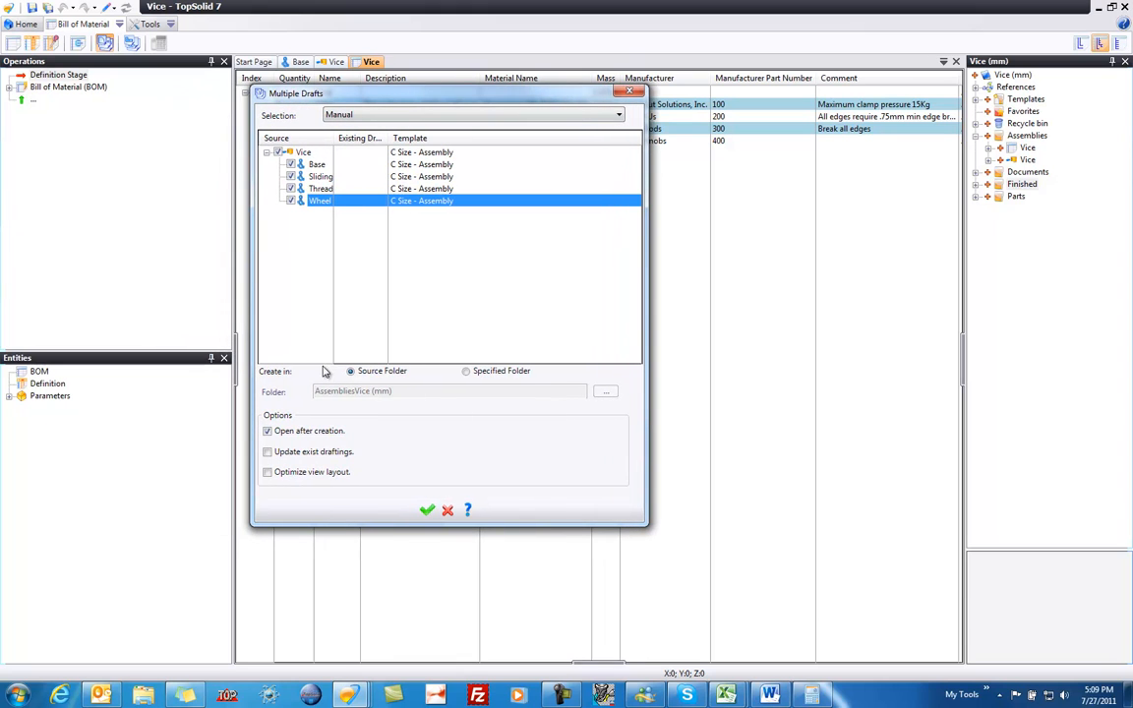
mouse_move(317, 179)
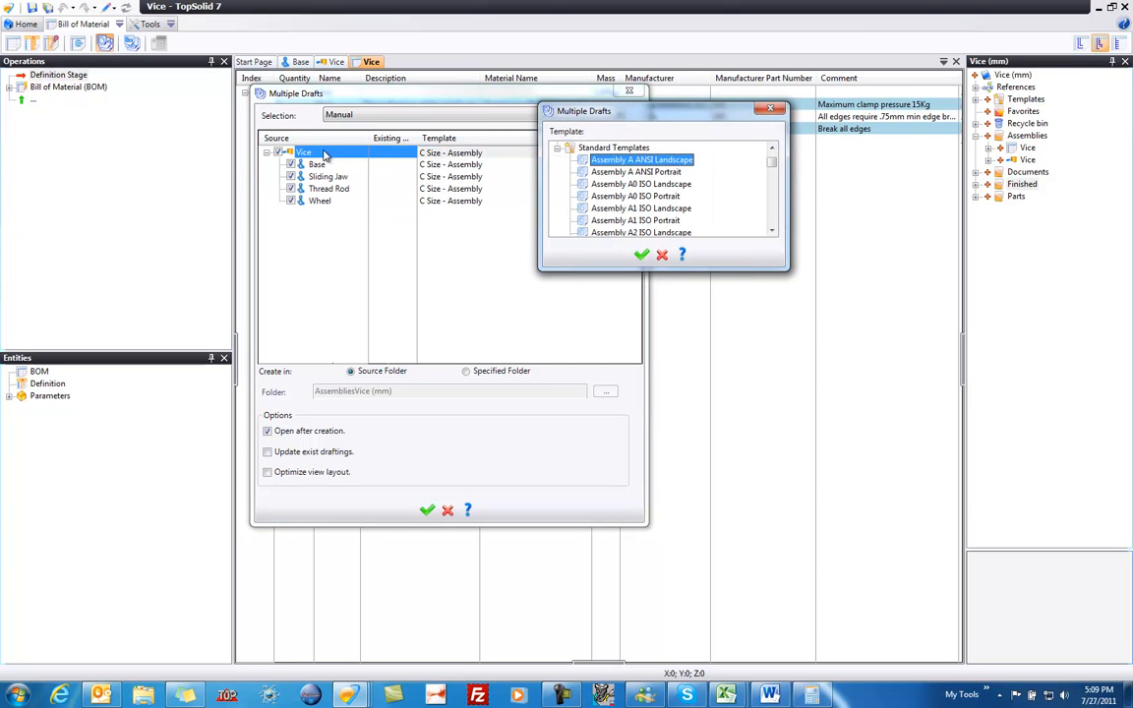
mouse_move(443, 163)
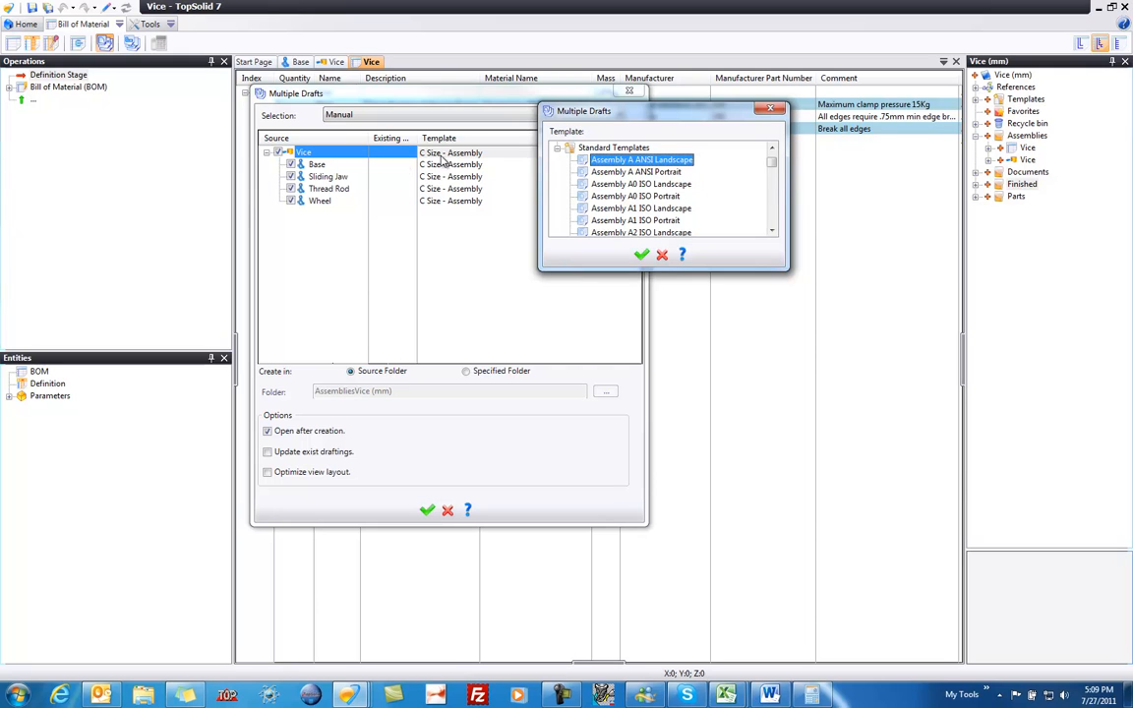
Choose the A1-ISO-Assembly project template for the Vice assembly draft.
click(558, 148)
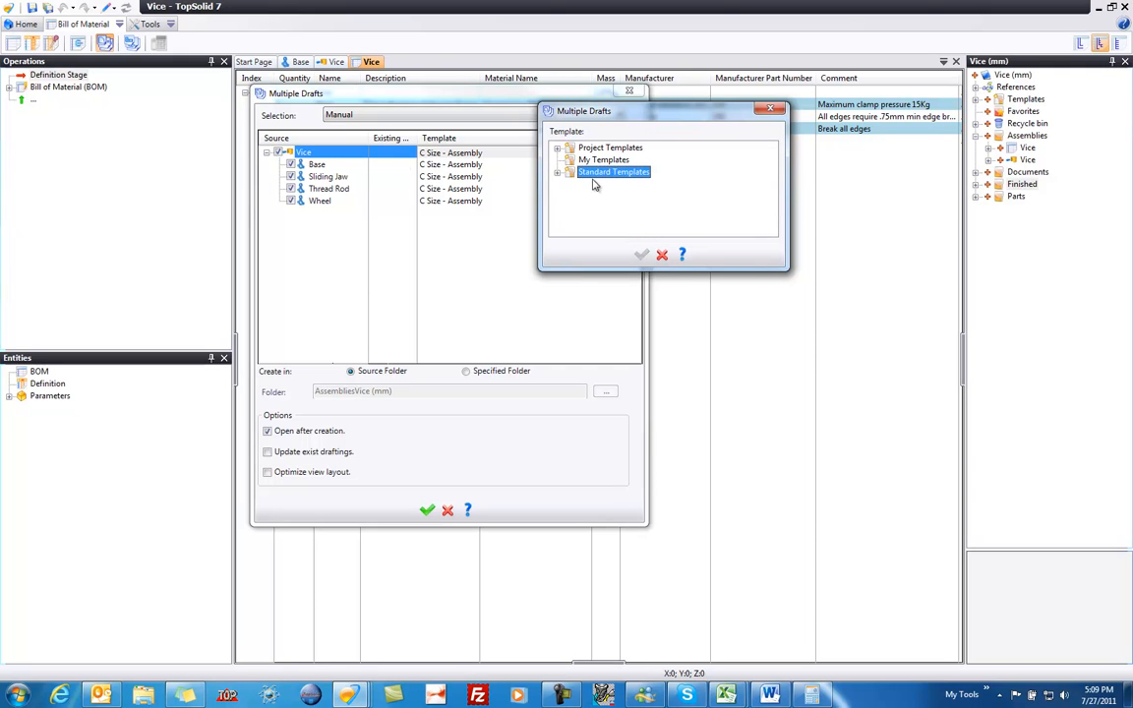
click(557, 147)
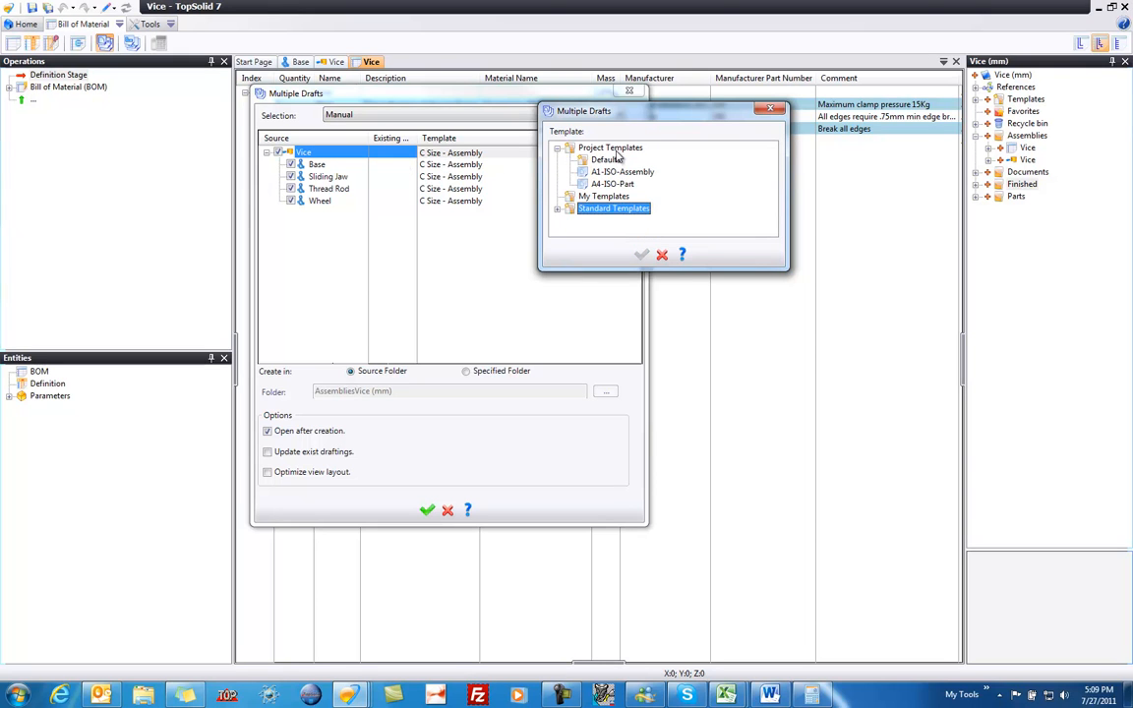
click(622, 172)
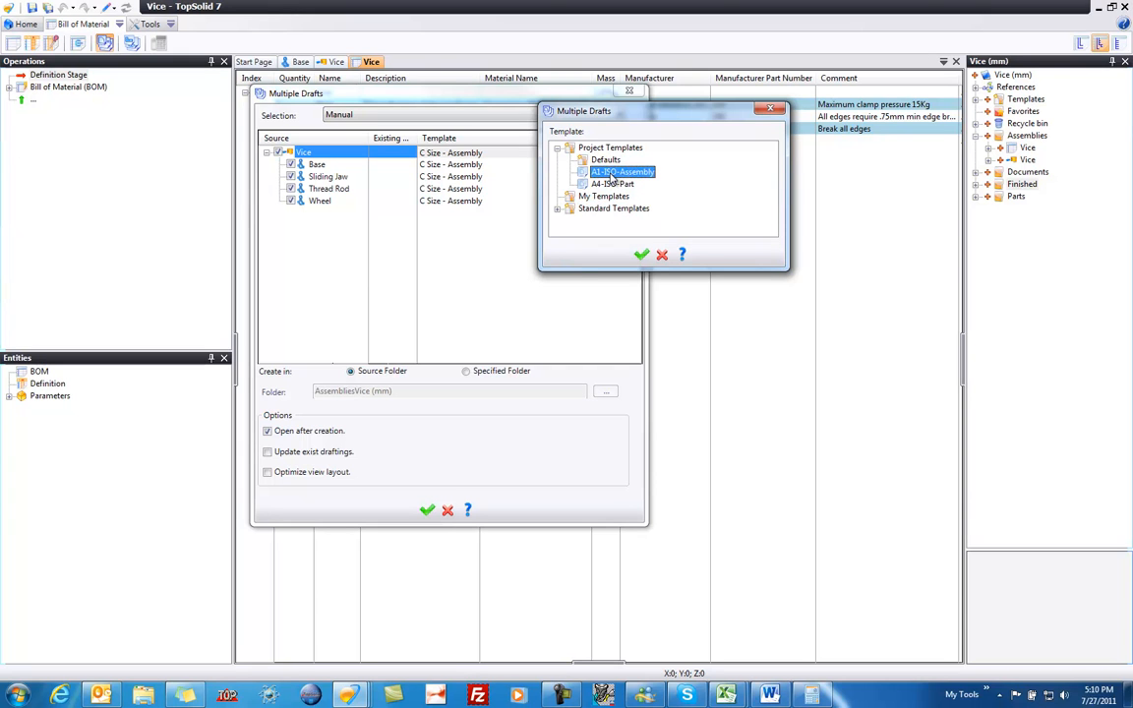
mouse_move(598, 181)
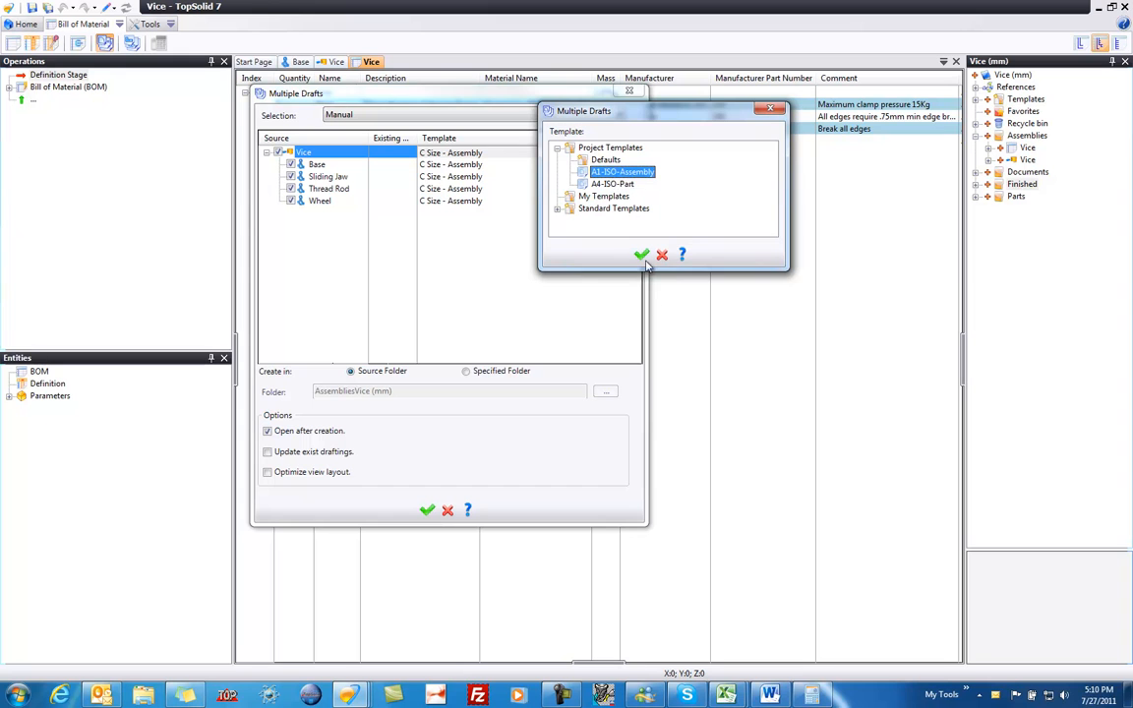
click(641, 254)
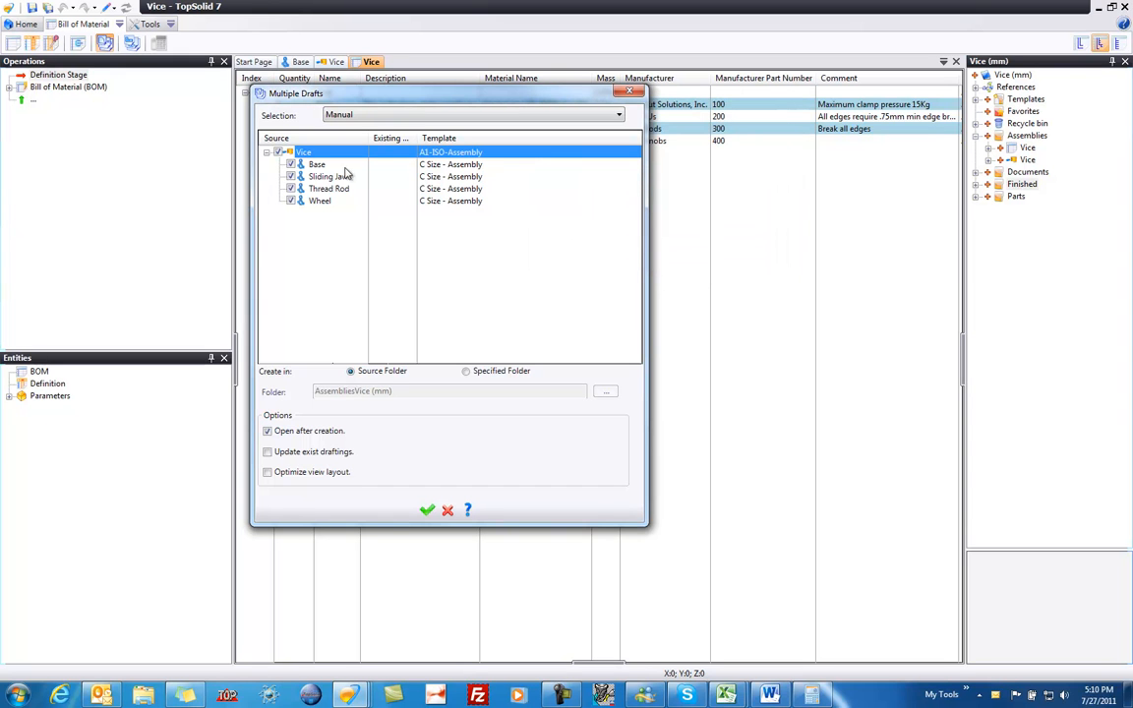
Set the Base part's draft template to A4-ISO-Part.
click(451, 165)
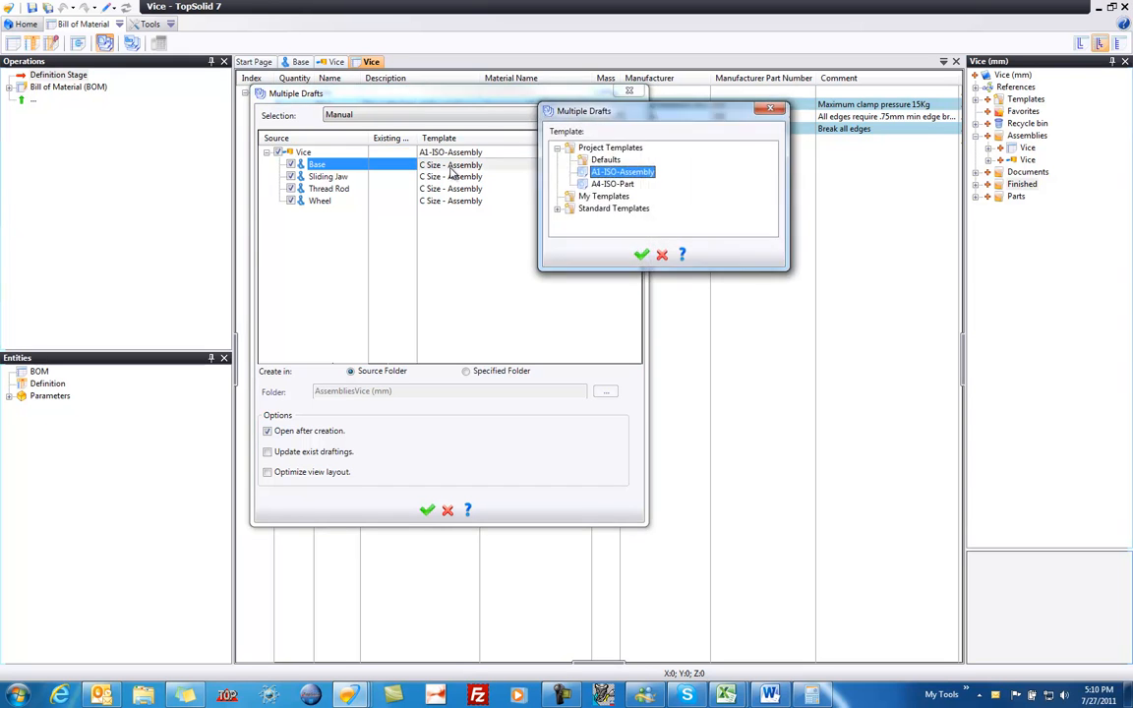
click(613, 184)
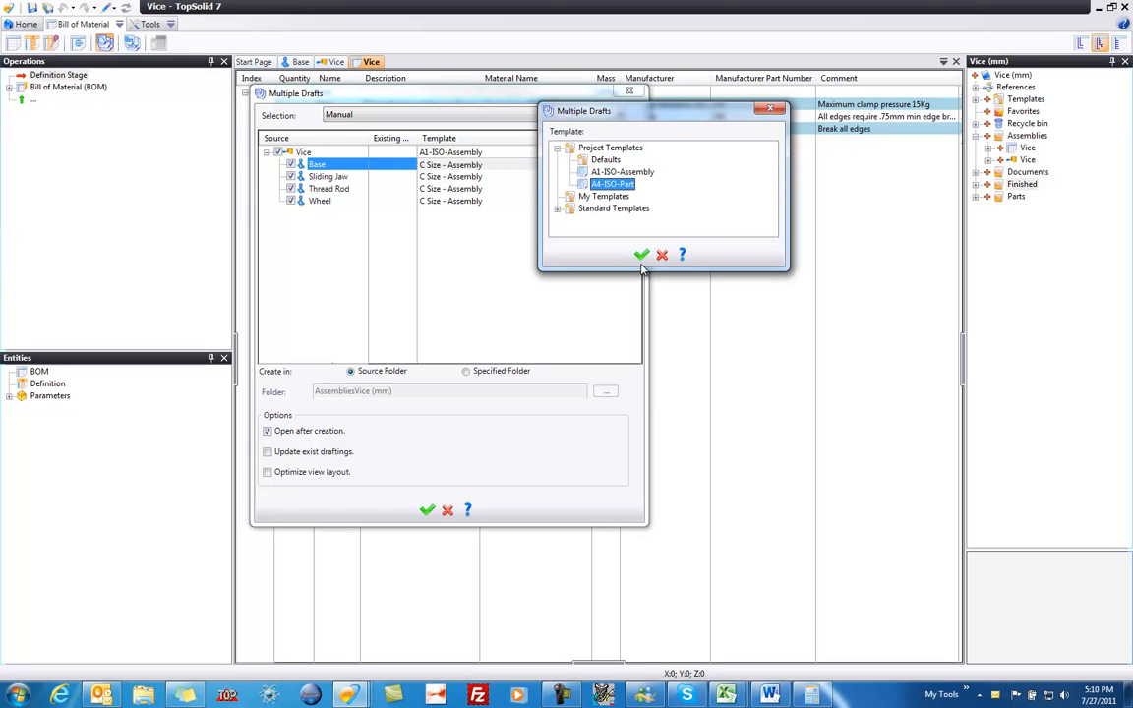
click(640, 255)
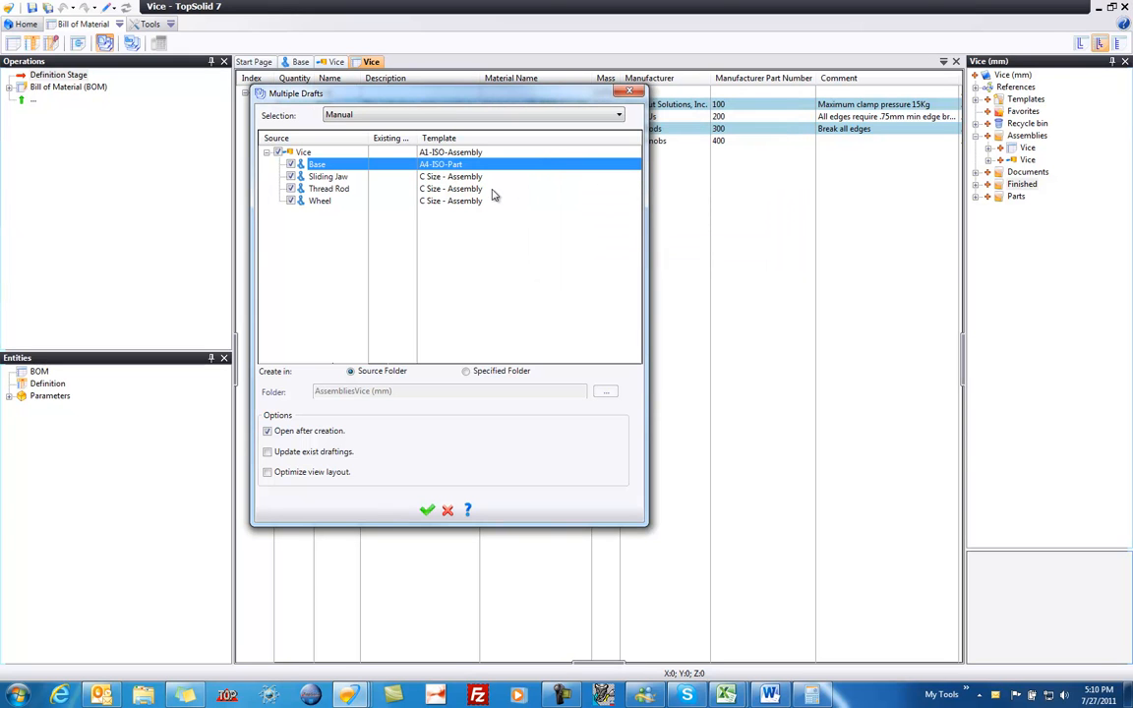
Apply Base's A4-ISO-Part template to Sliding Jaw, Thread Rod and Wheel.
right_click(450, 176)
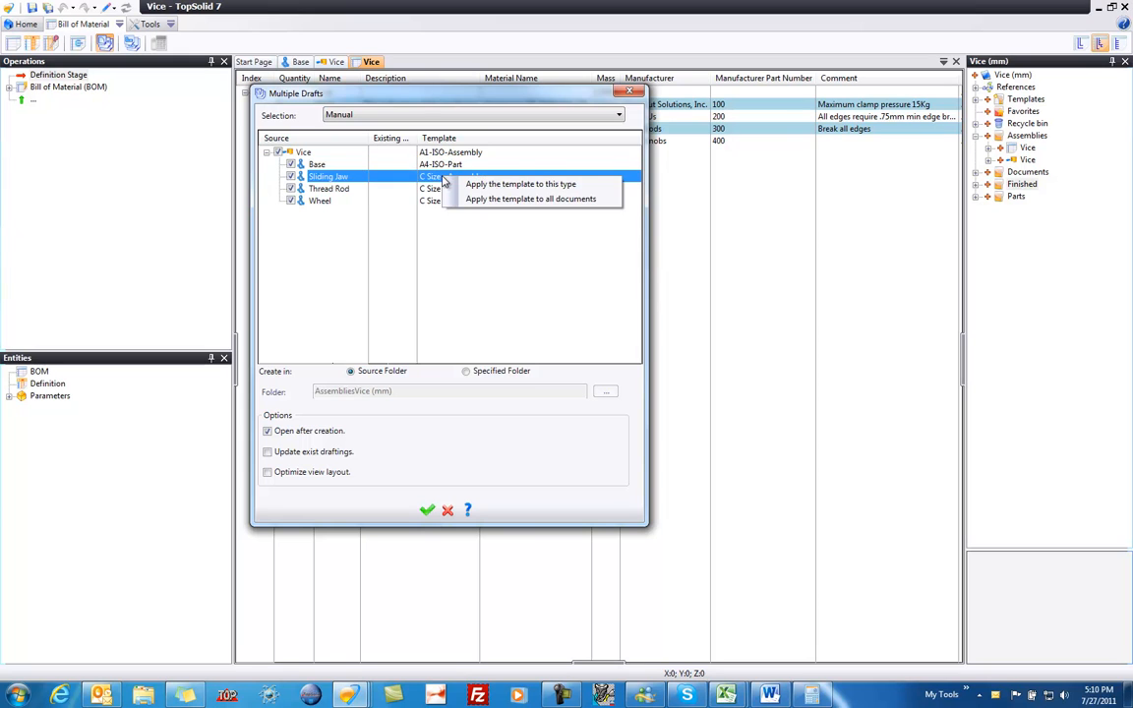
click(317, 165)
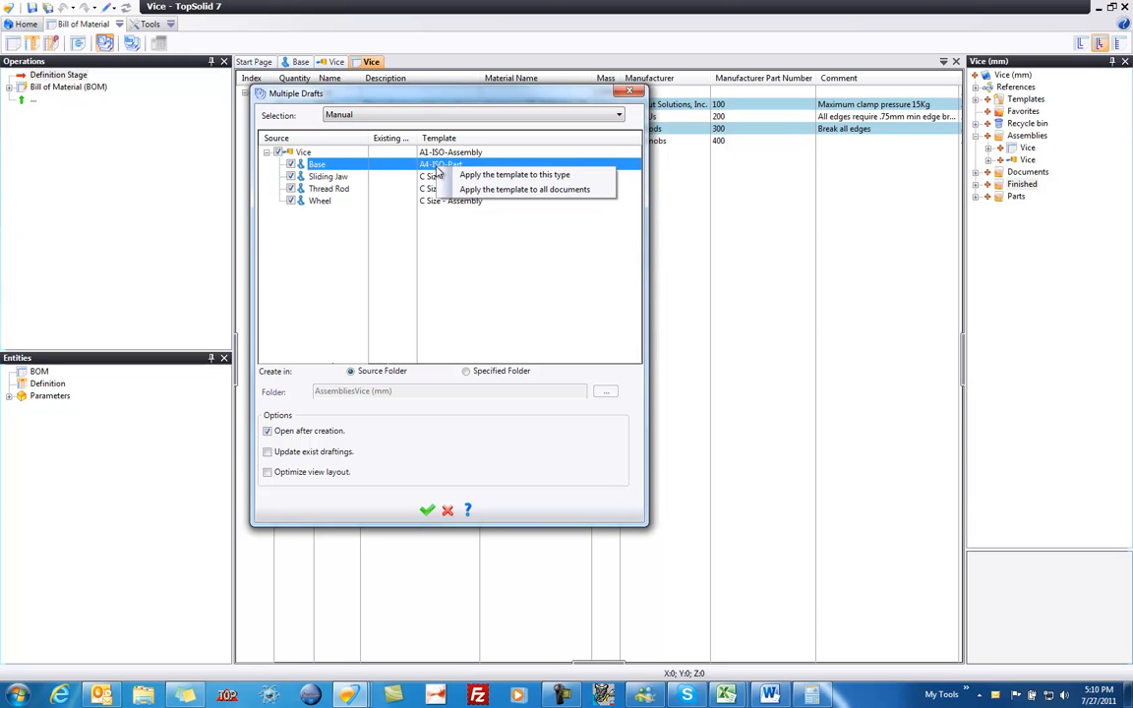
mouse_move(514, 174)
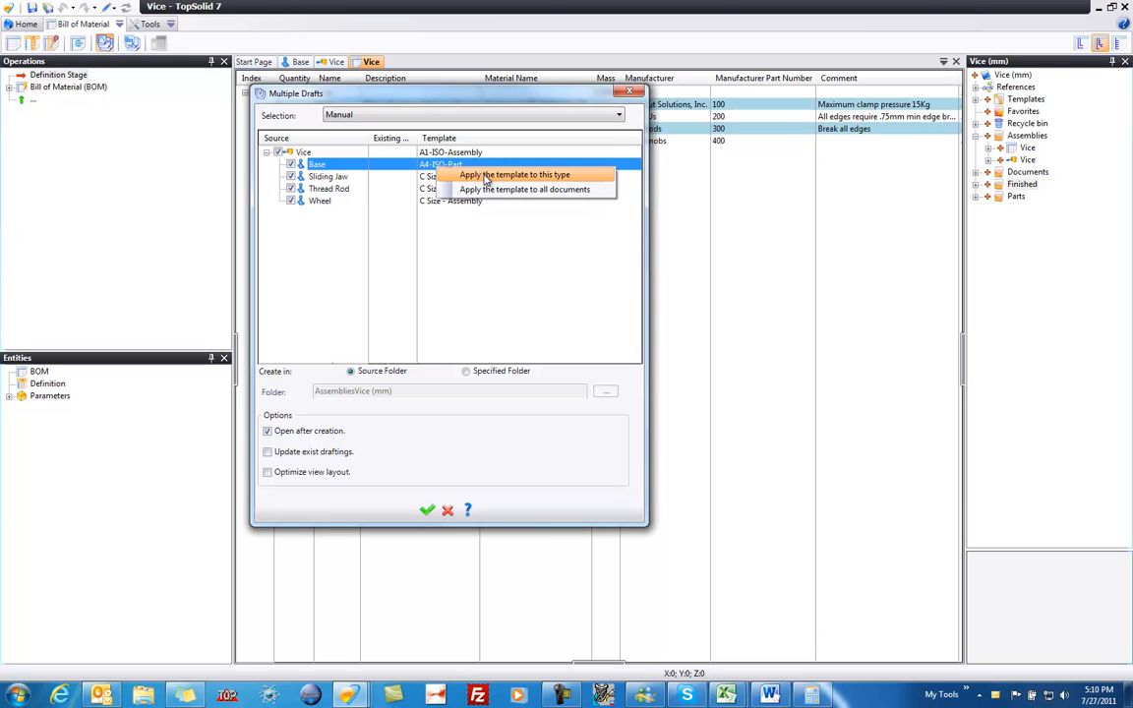
click(524, 189)
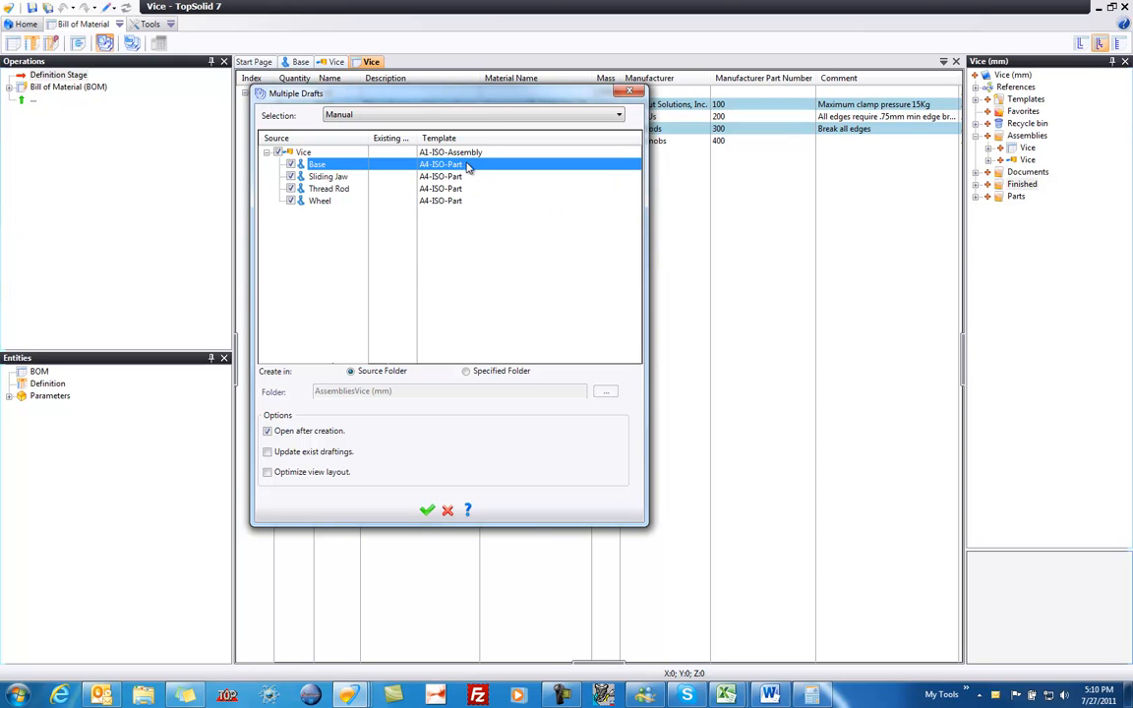
mouse_move(426, 187)
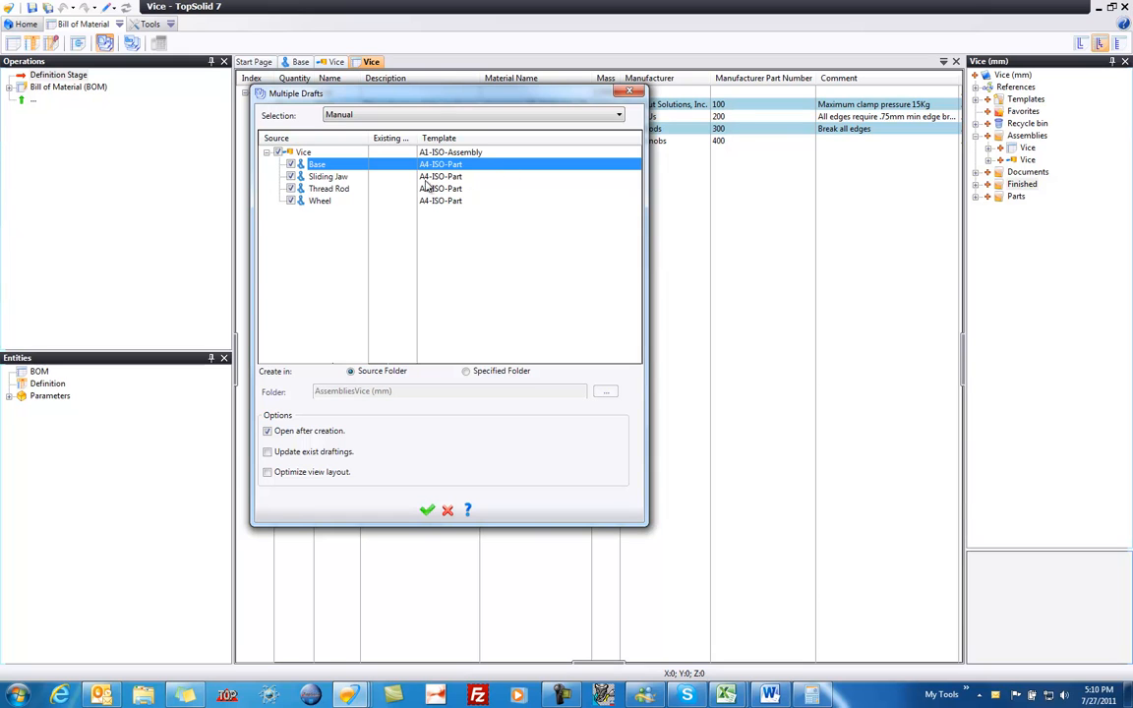
mouse_move(768, 293)
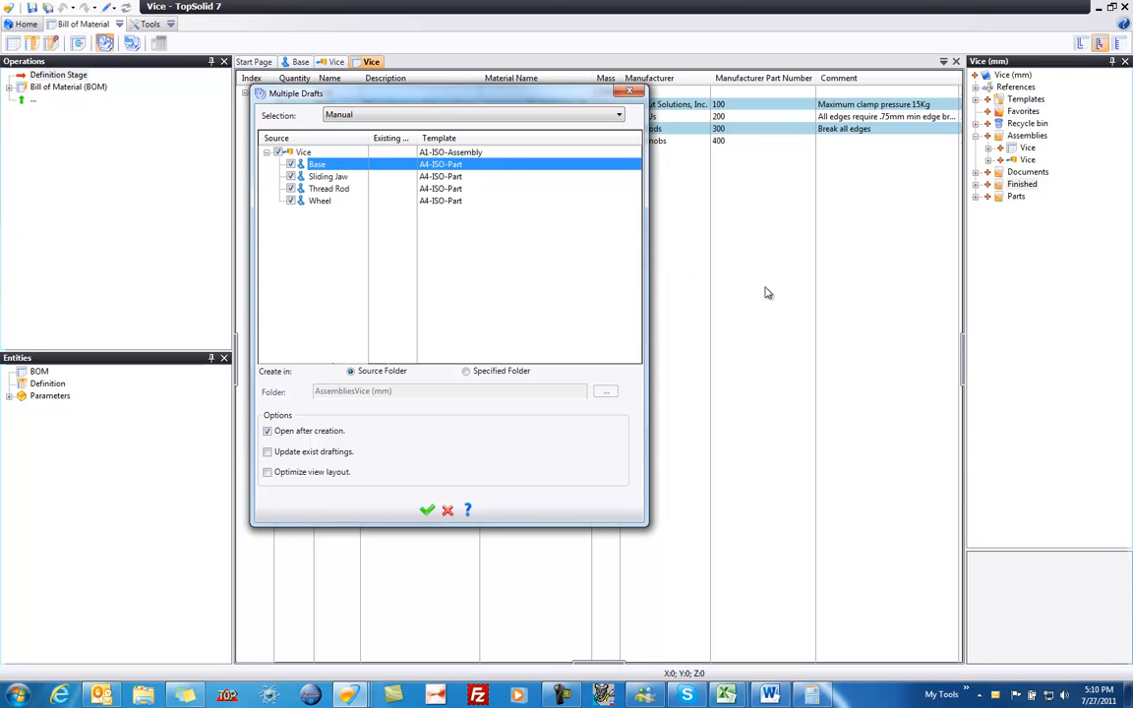
mouse_move(465, 232)
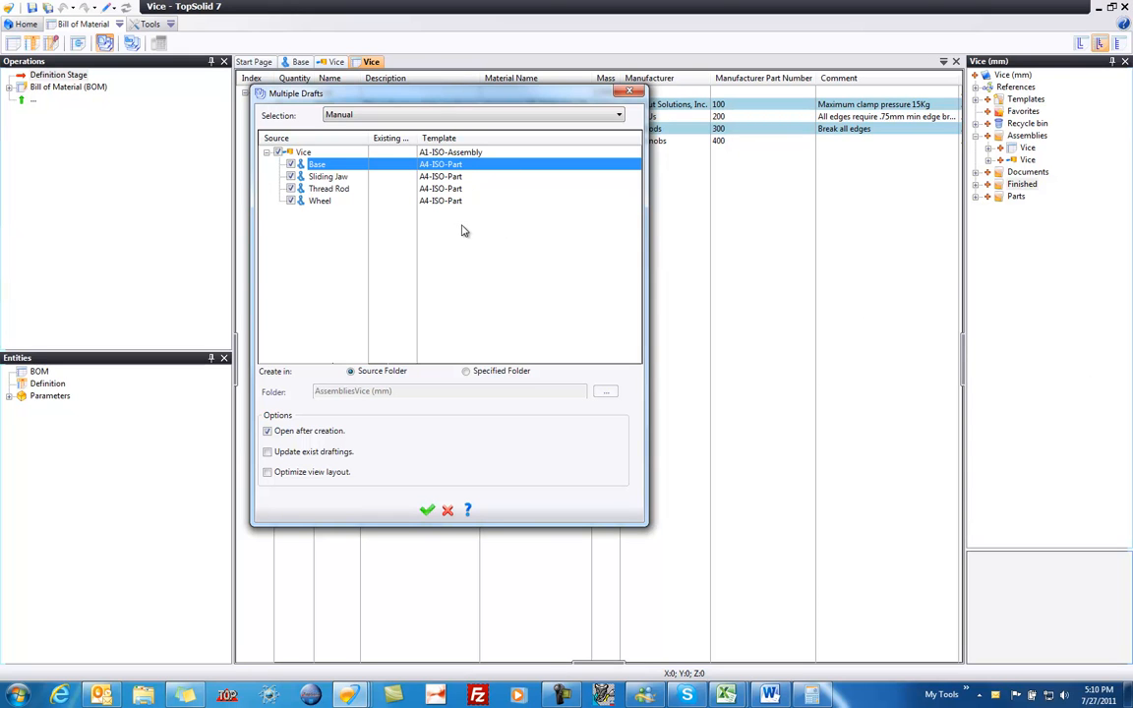
mouse_move(492, 261)
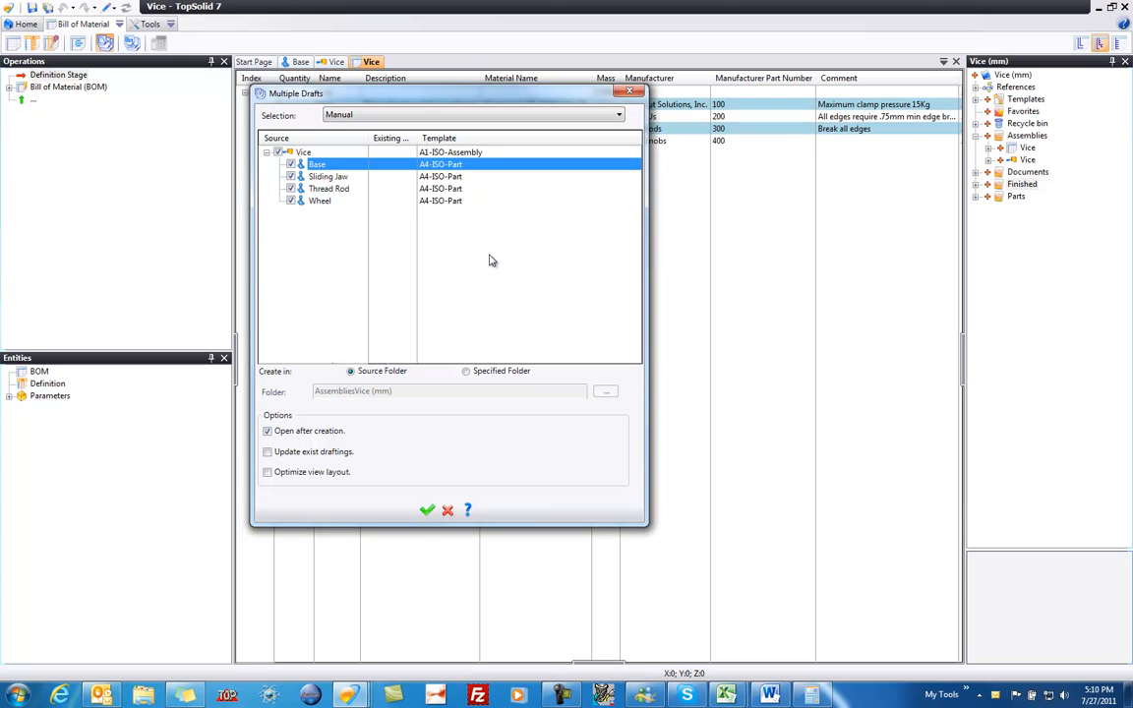
mouse_move(325, 394)
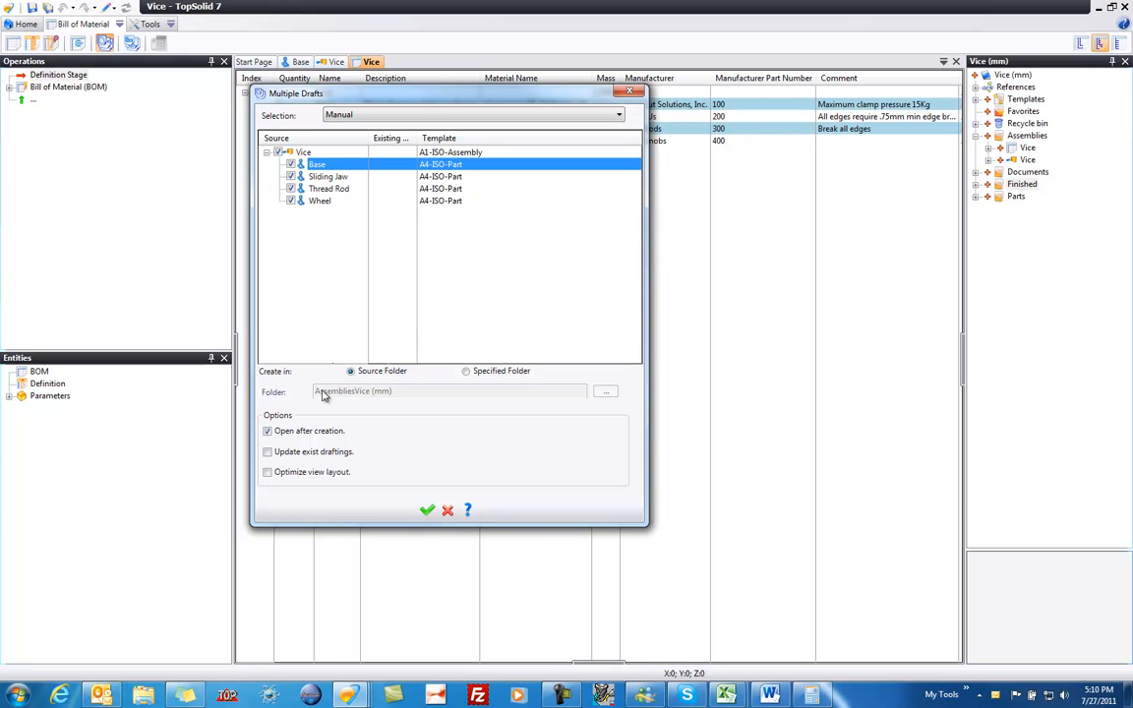
mouse_move(363, 400)
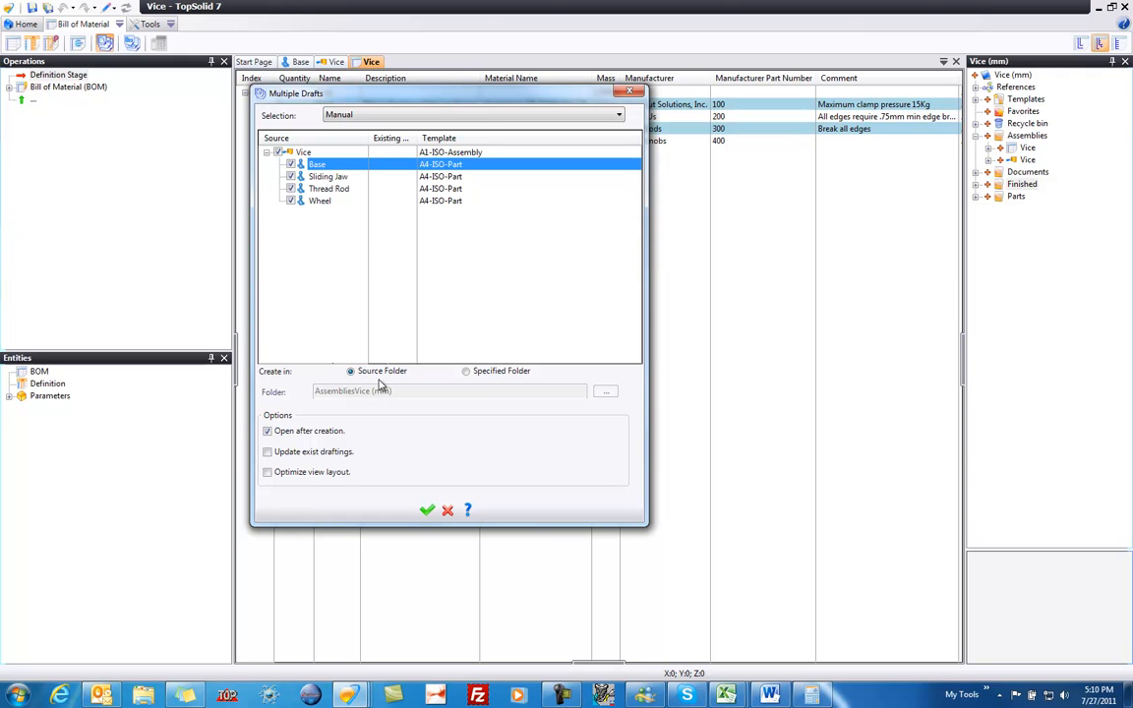
mouse_move(468, 329)
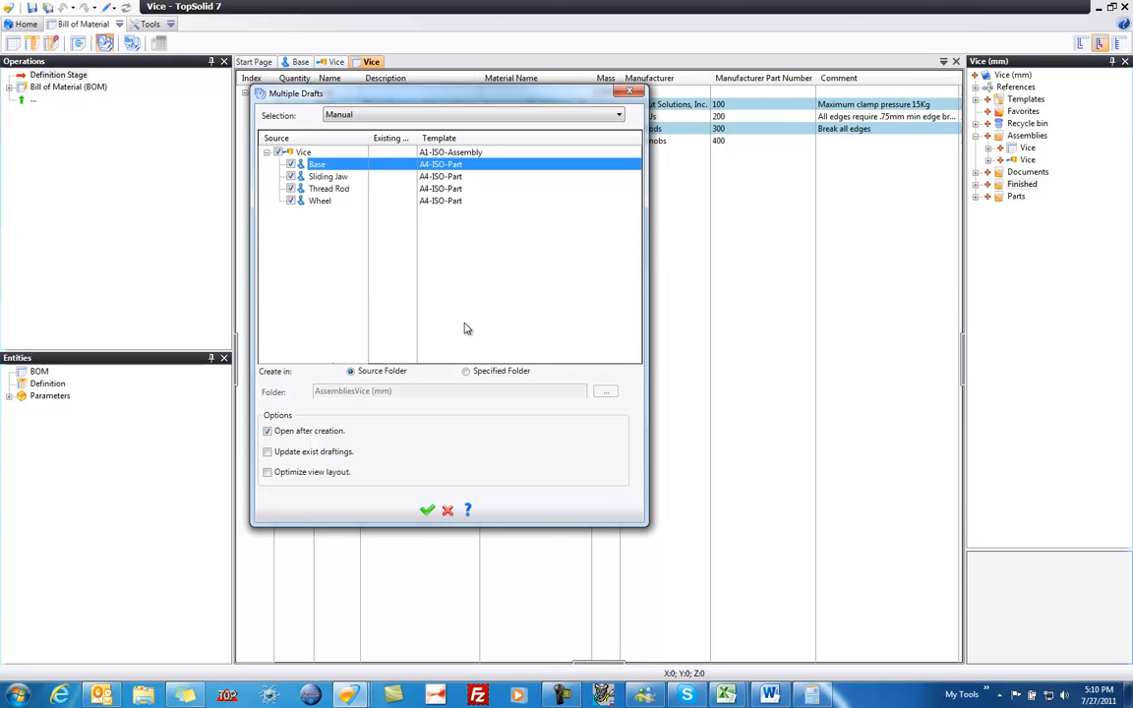
mouse_move(497, 178)
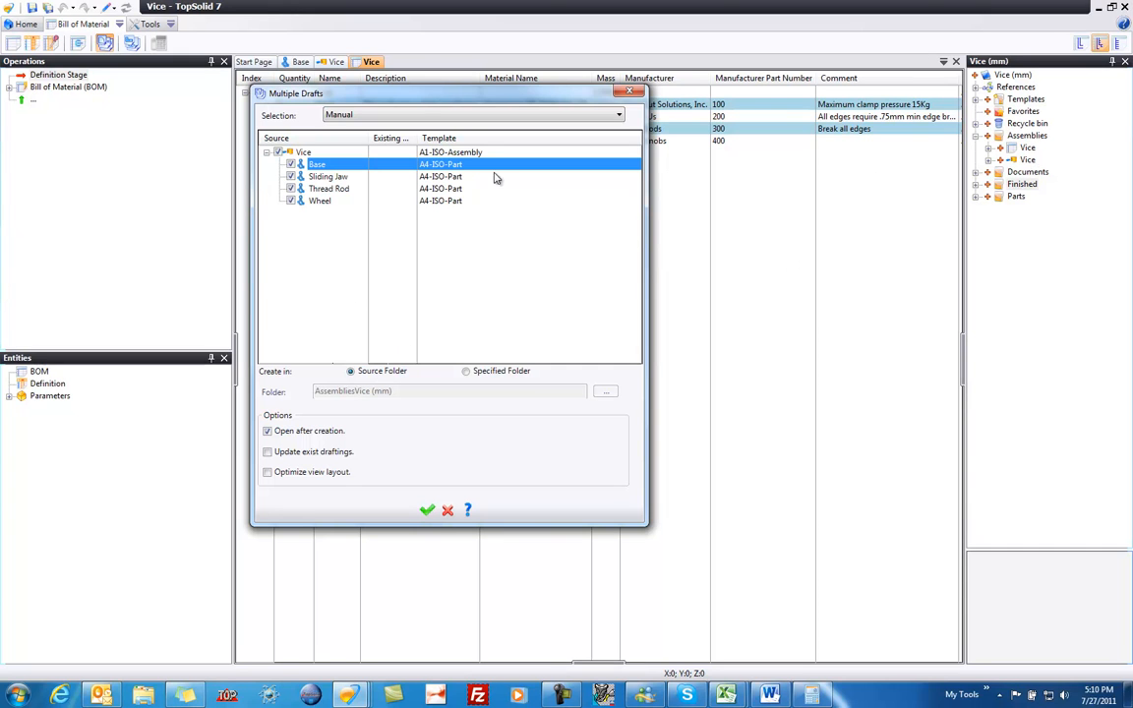
mouse_move(362, 285)
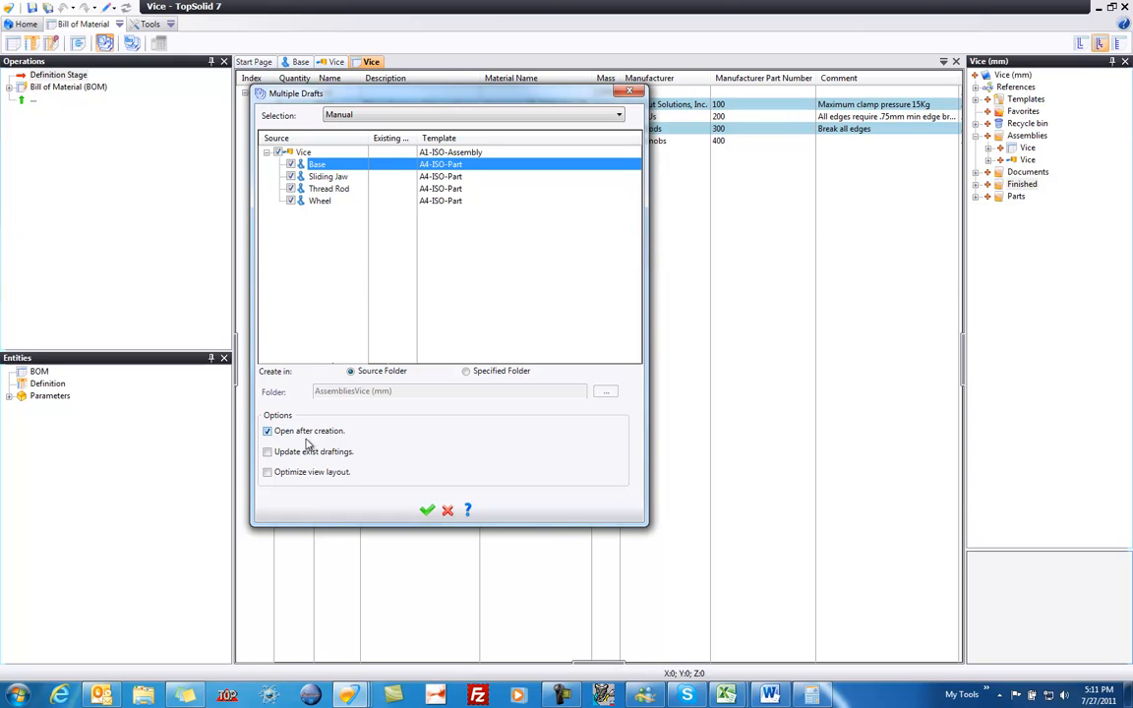
mouse_move(335, 439)
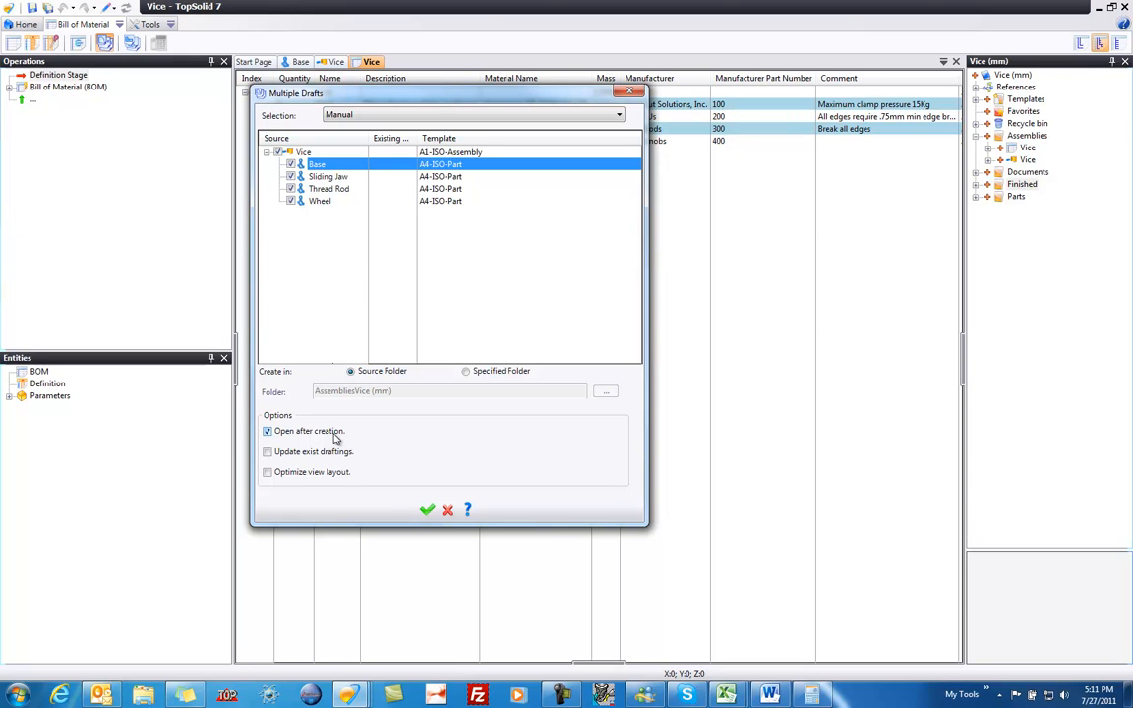
click(426, 510)
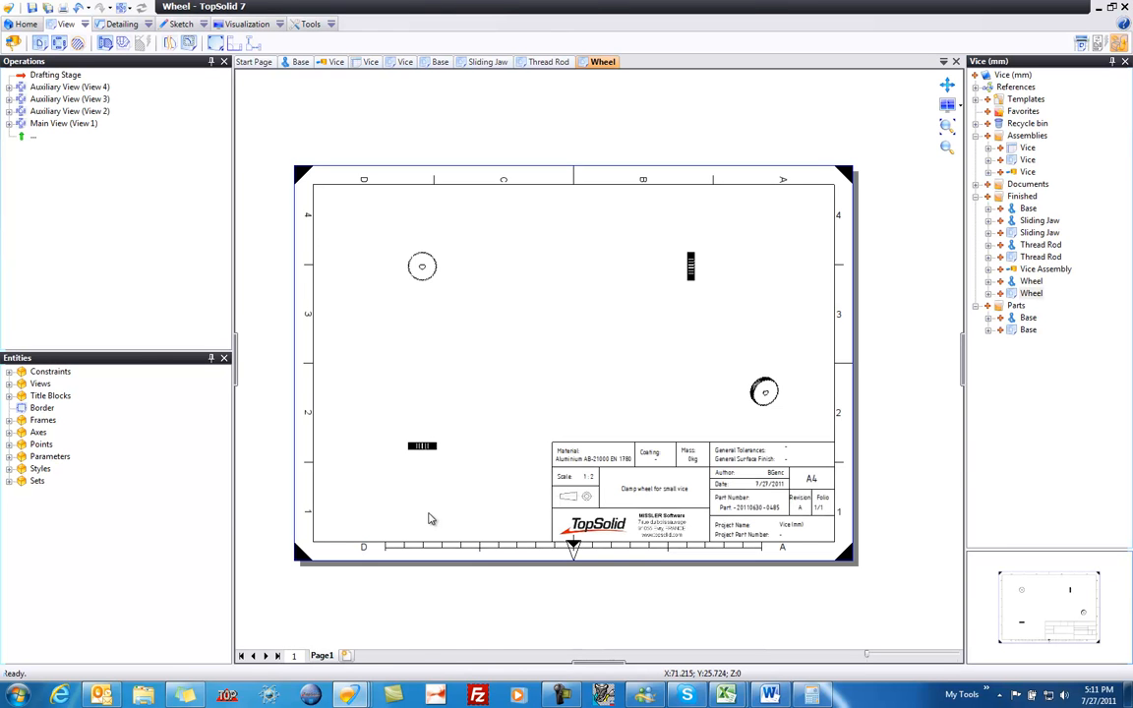
mouse_move(595, 243)
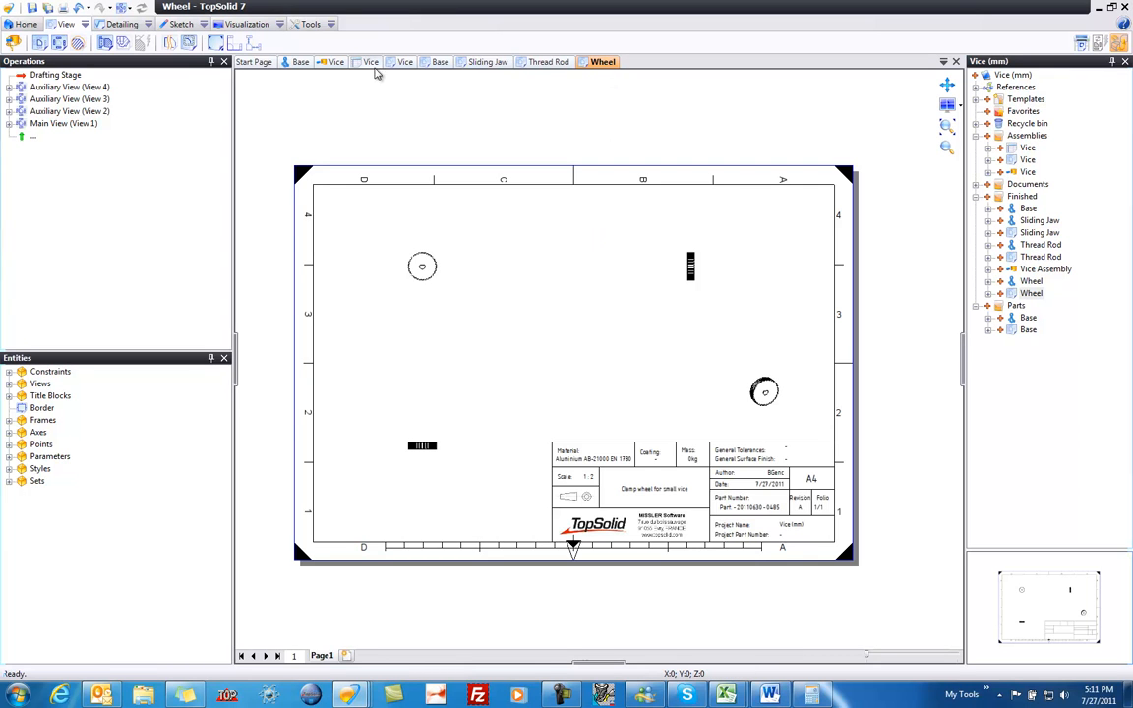
mouse_move(538, 157)
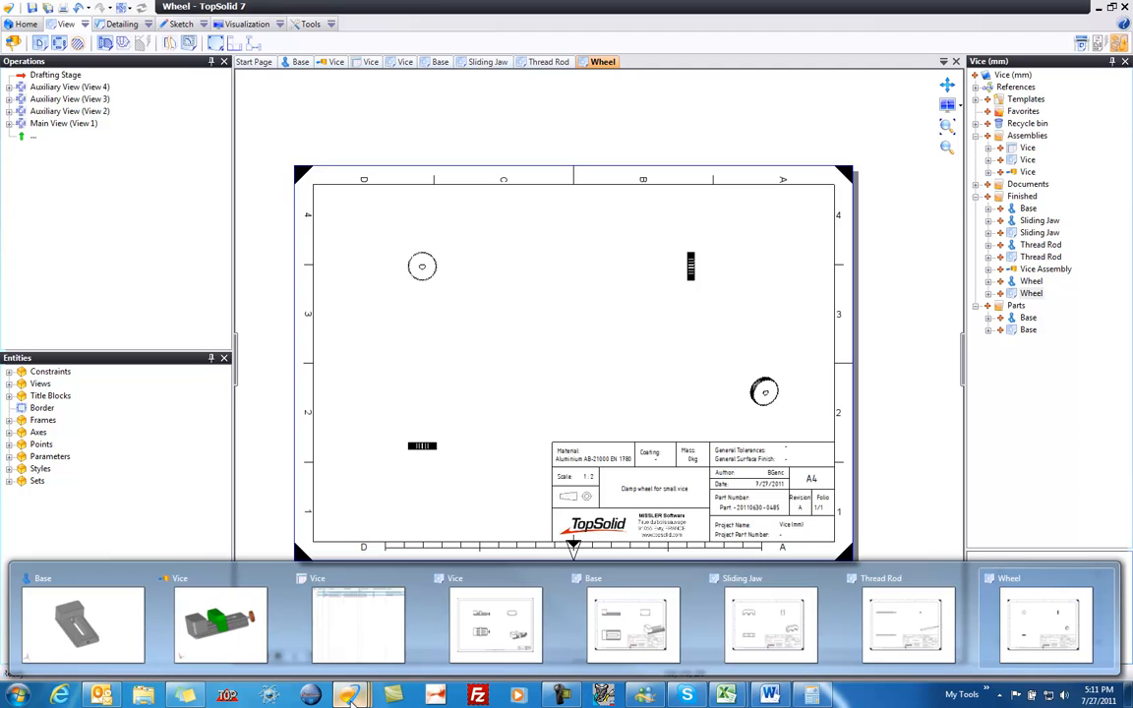
mouse_move(1043, 620)
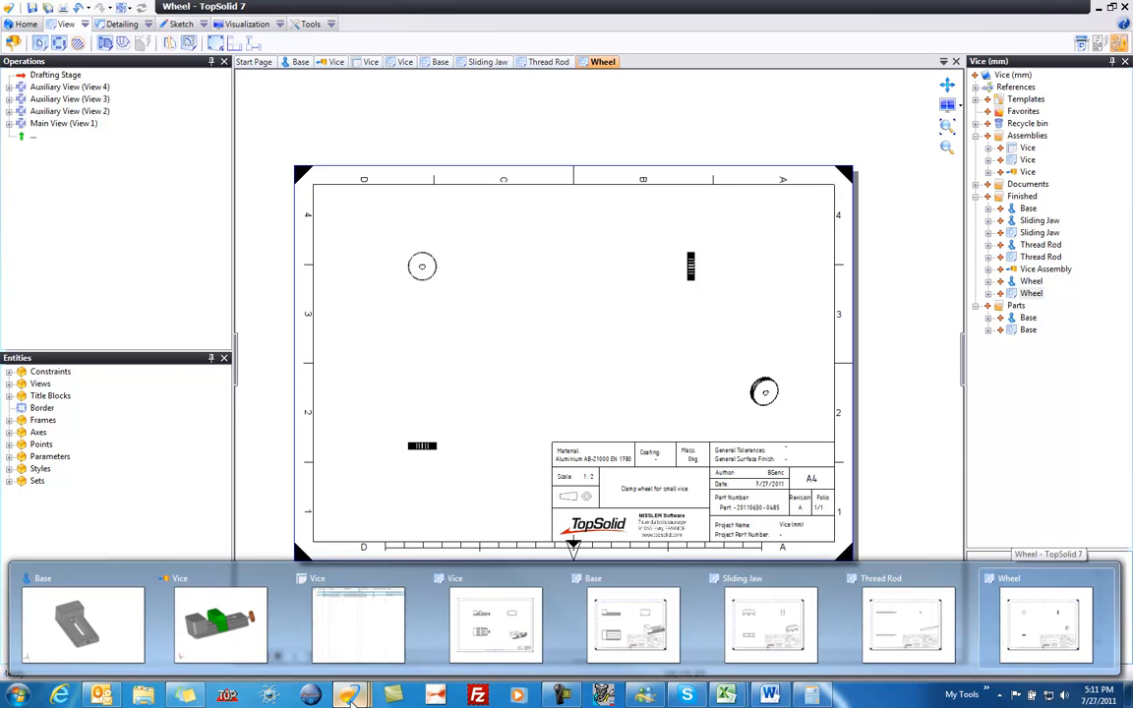
mouse_move(220, 625)
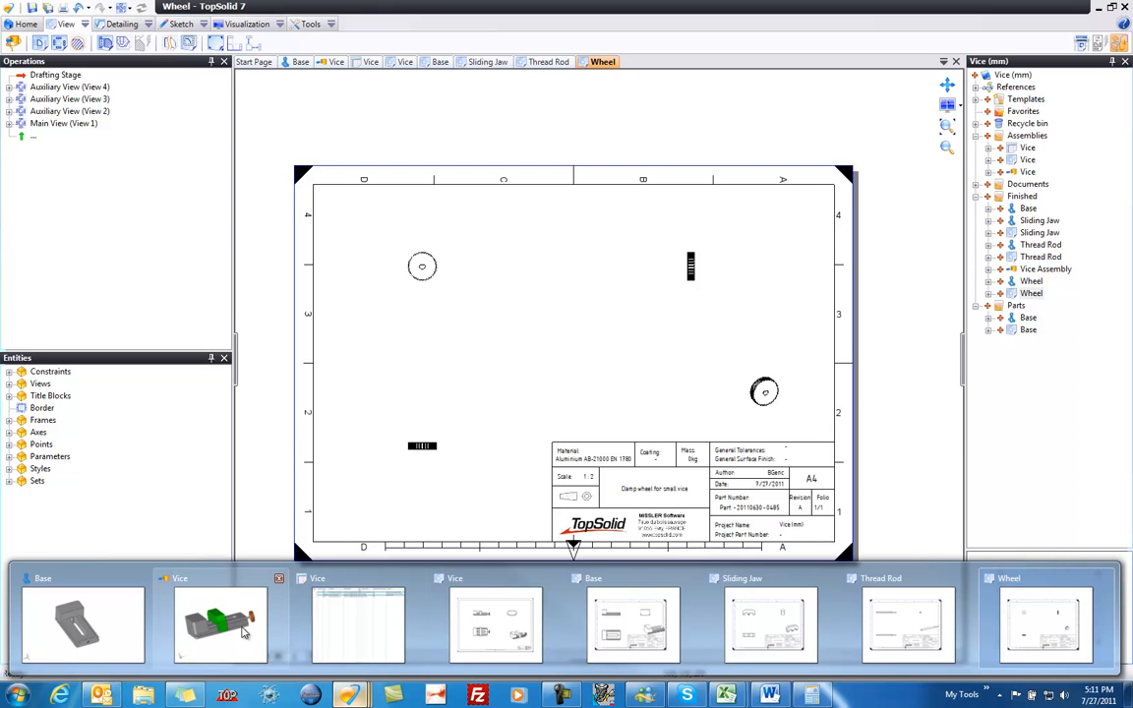
Close the Wheel and Thread Rod drafts and switch to the Vice drawing.
click(496, 625)
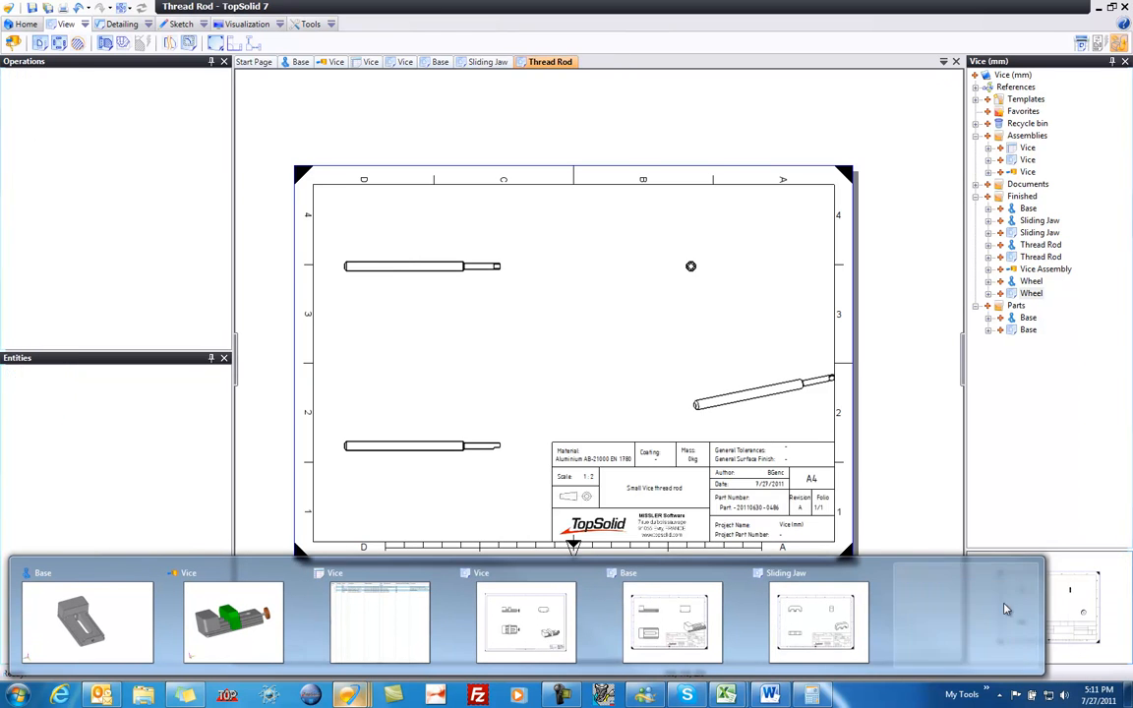
click(817, 622)
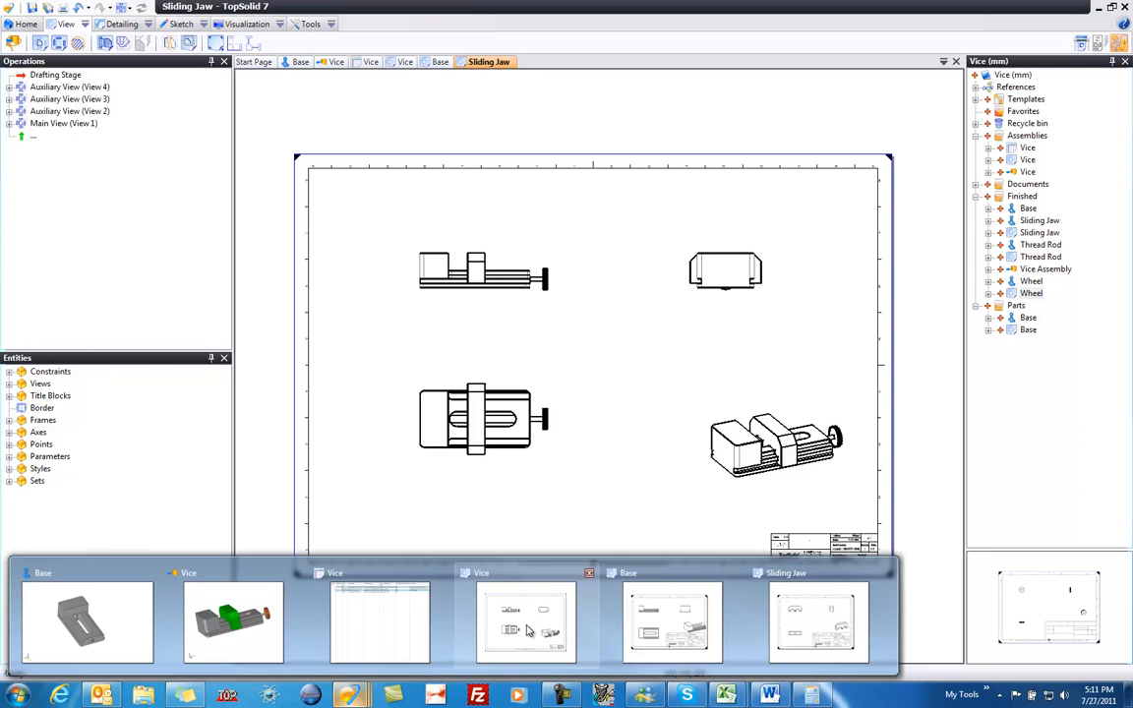
click(404, 61)
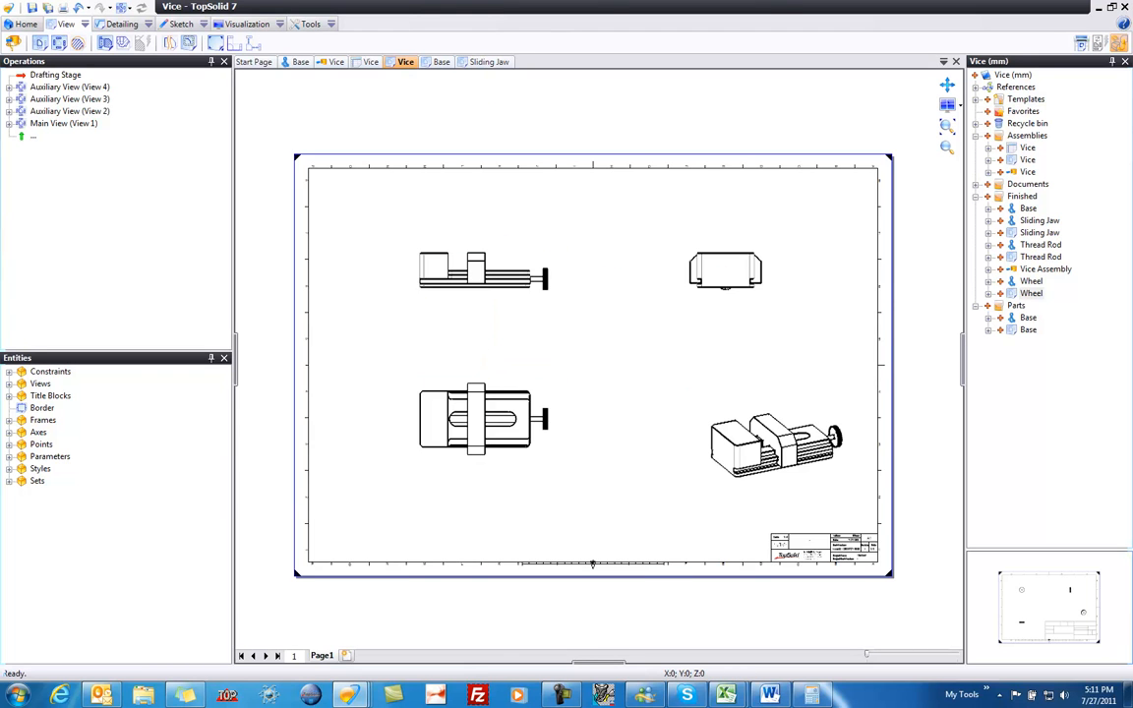
mouse_move(539, 365)
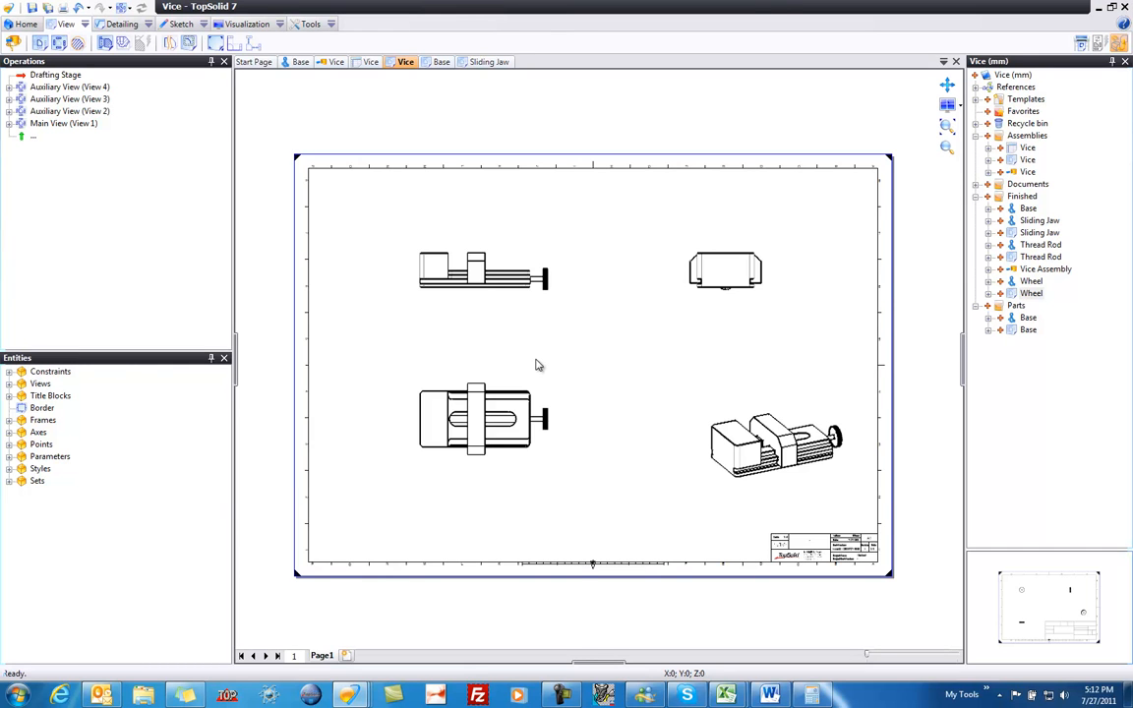
mouse_move(511, 221)
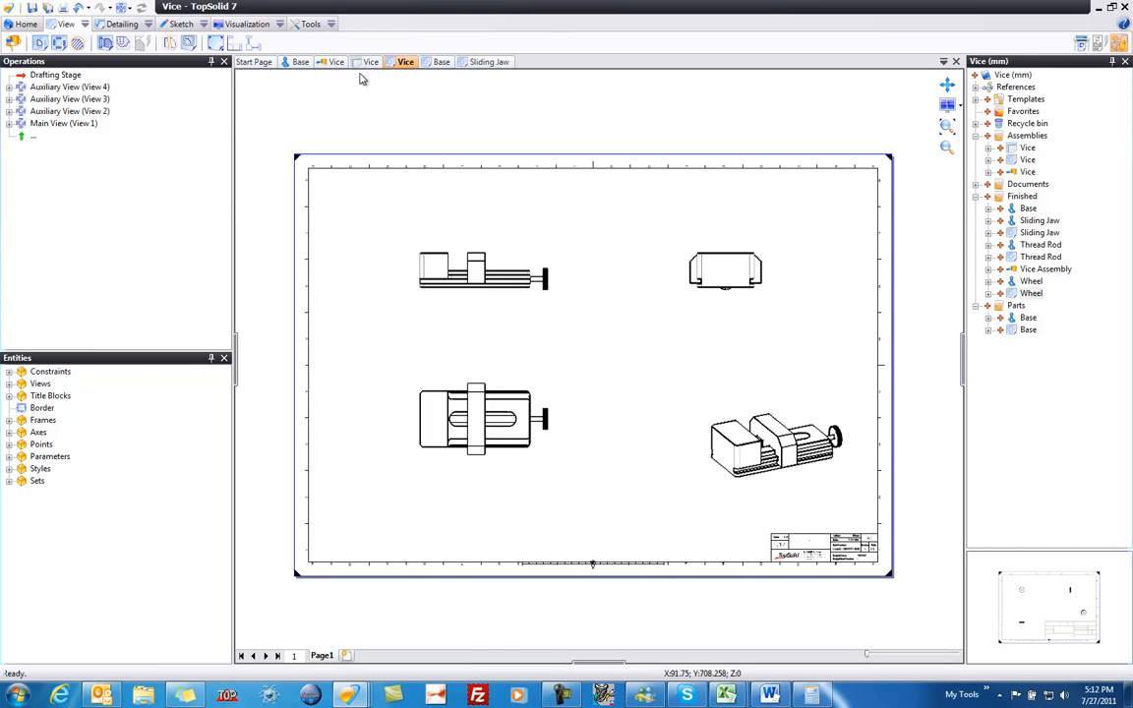
mouse_move(700, 360)
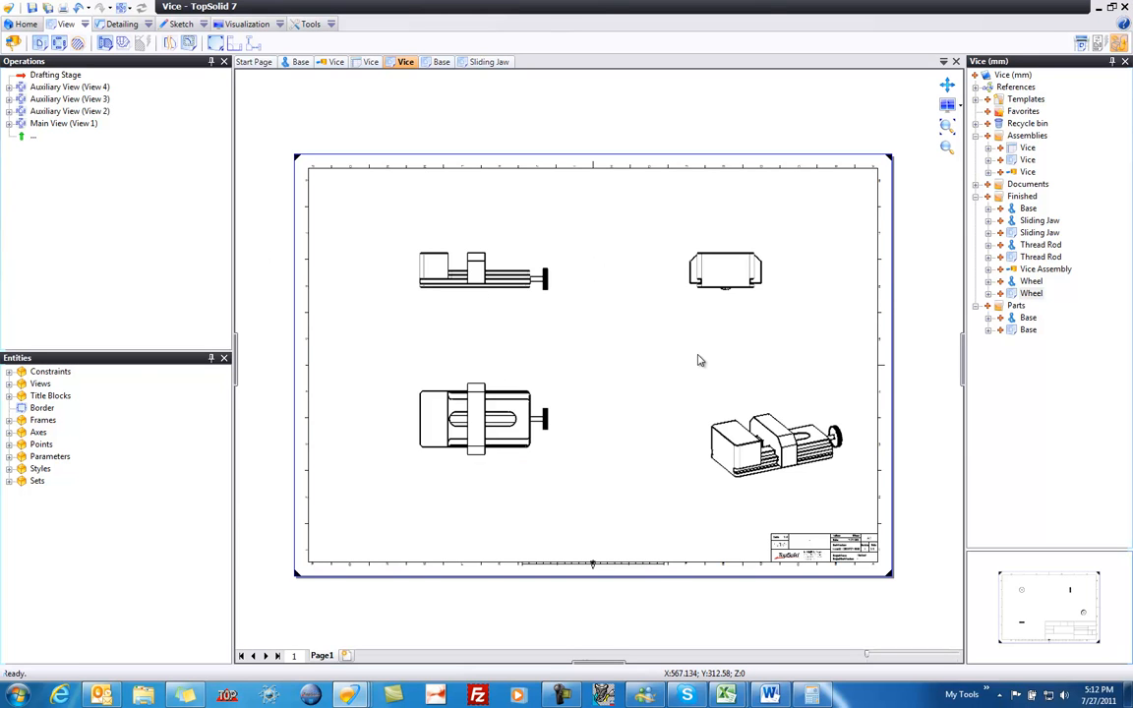
mouse_move(978, 166)
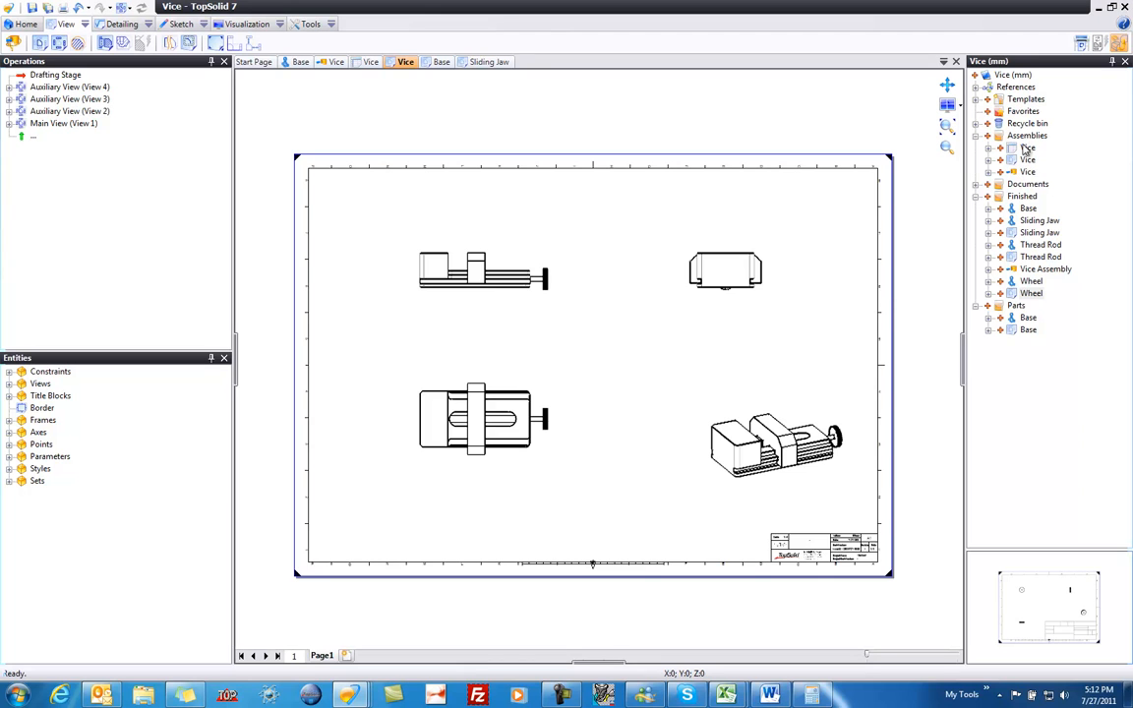
click(1027, 147)
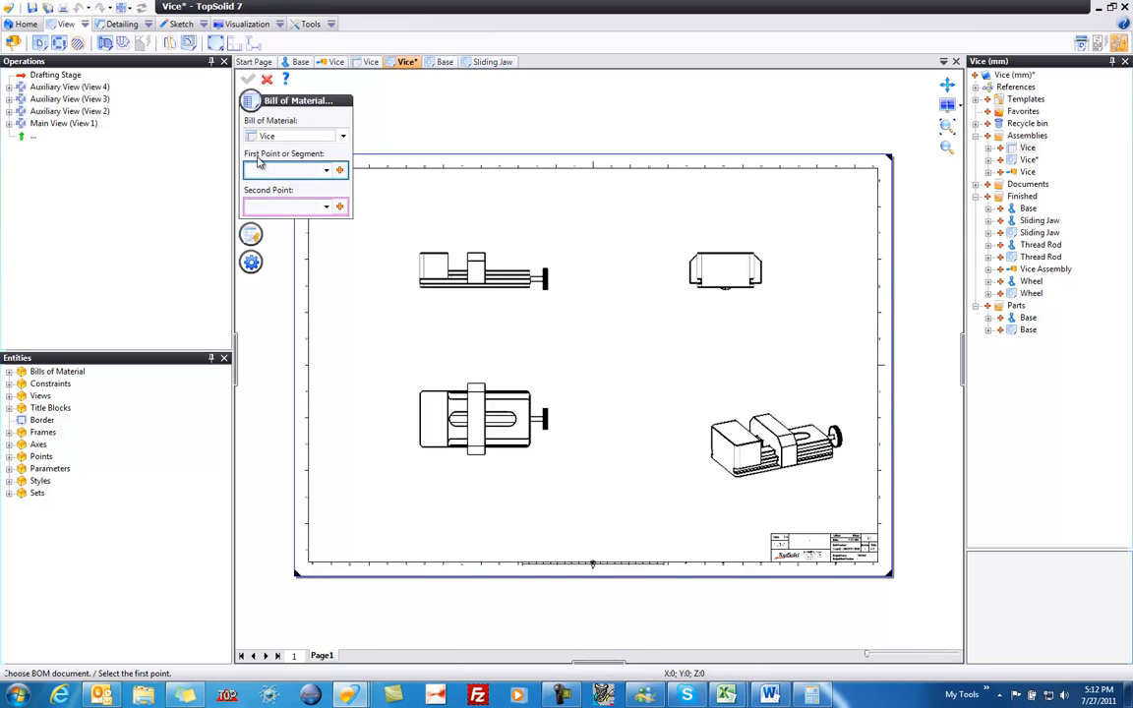
mouse_move(310, 567)
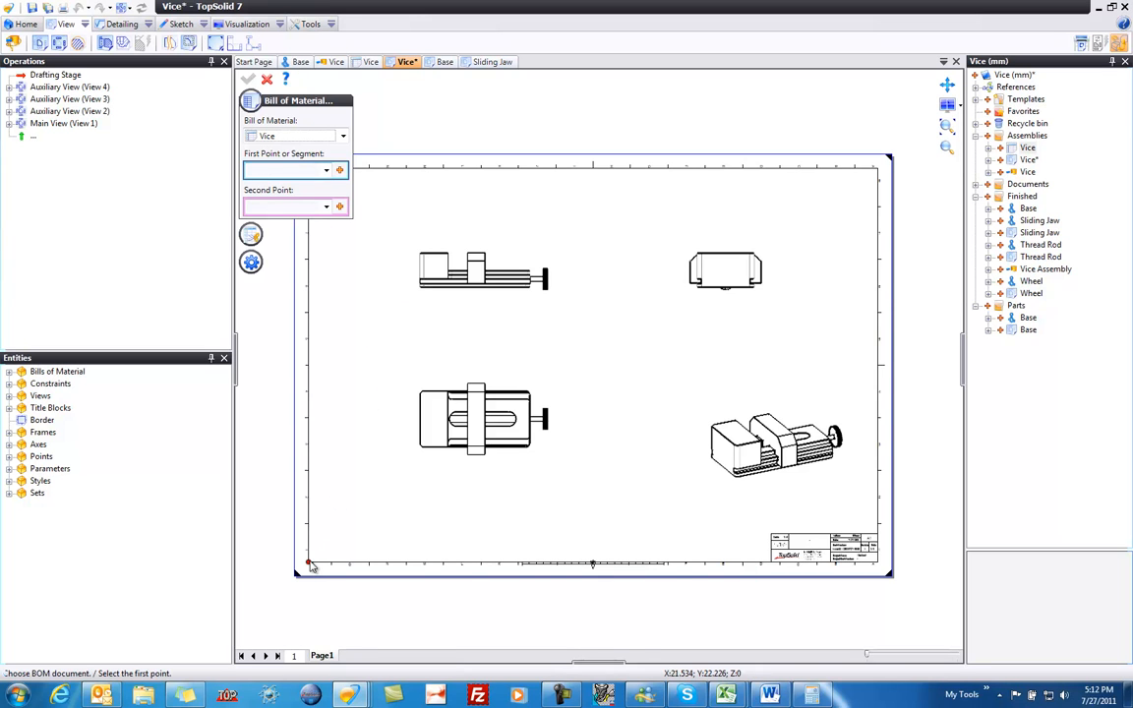
Anchor the BOM table at the border's lower-left corner, spanning to the title block.
click(310, 563)
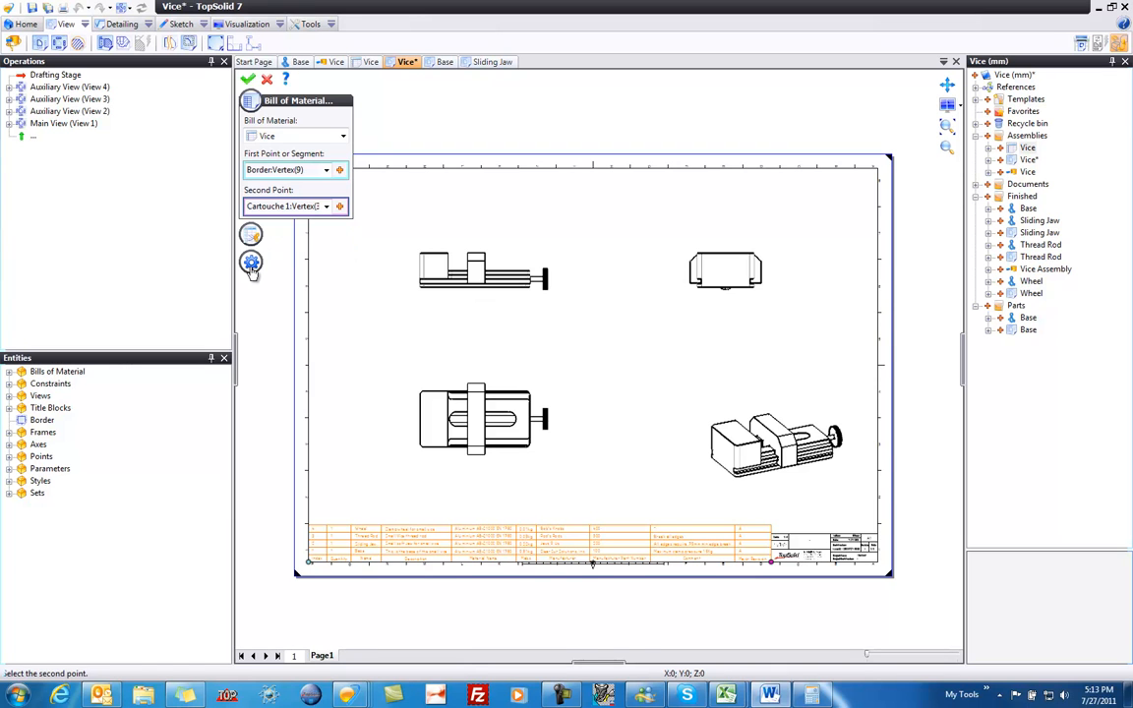
Set Heading Style to Heading, Table Style to Table, and enable Text in Real Size.
click(251, 264)
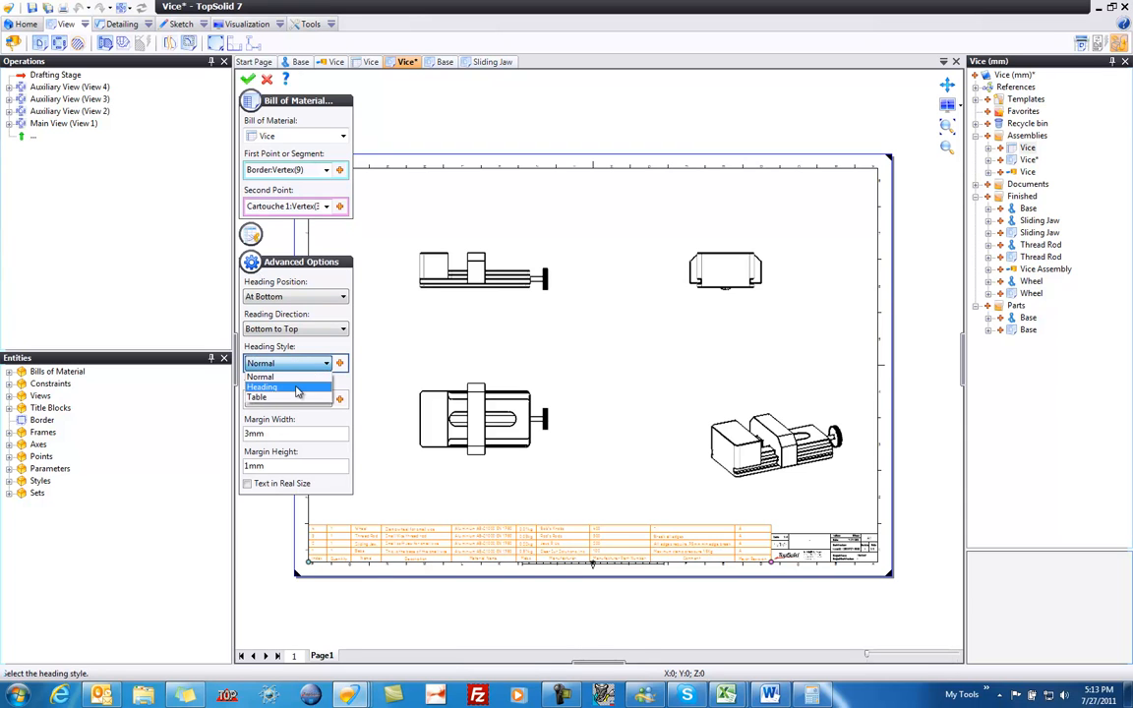
click(263, 386)
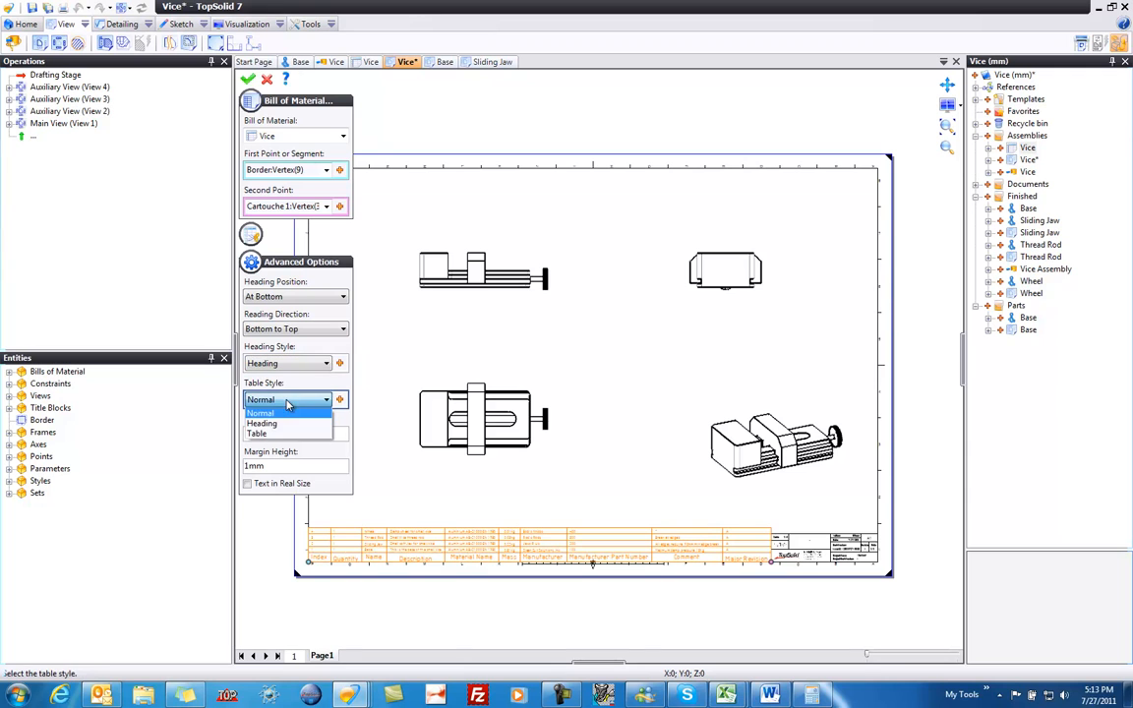
click(256, 434)
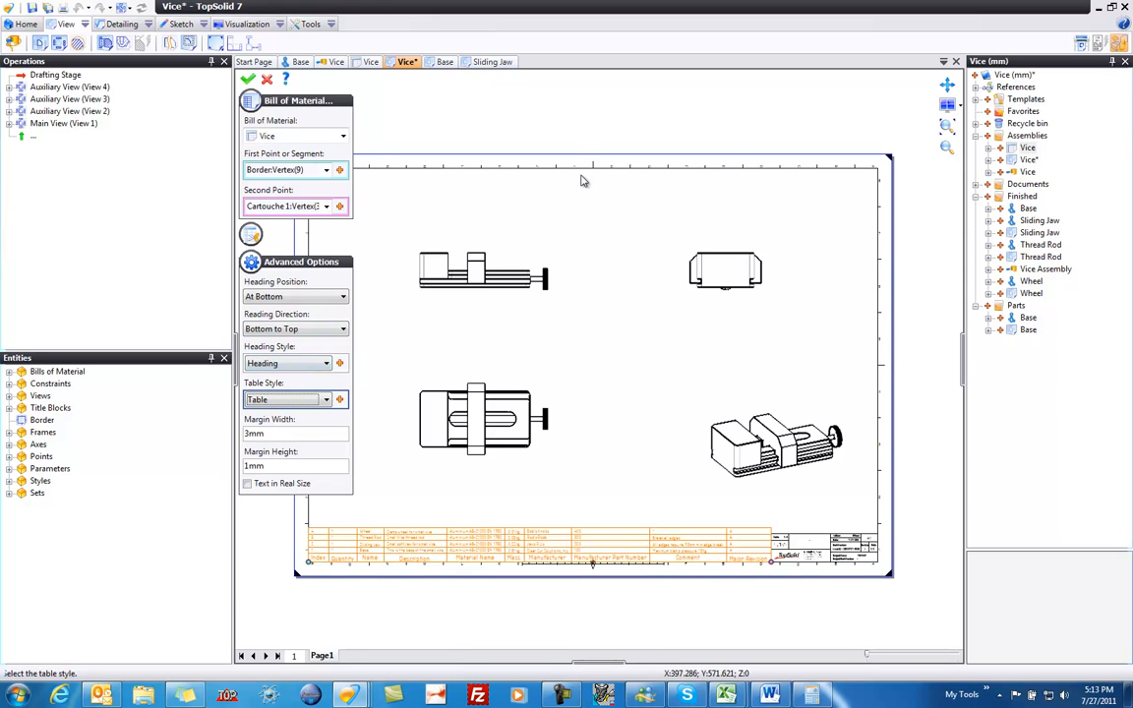
mouse_move(610, 175)
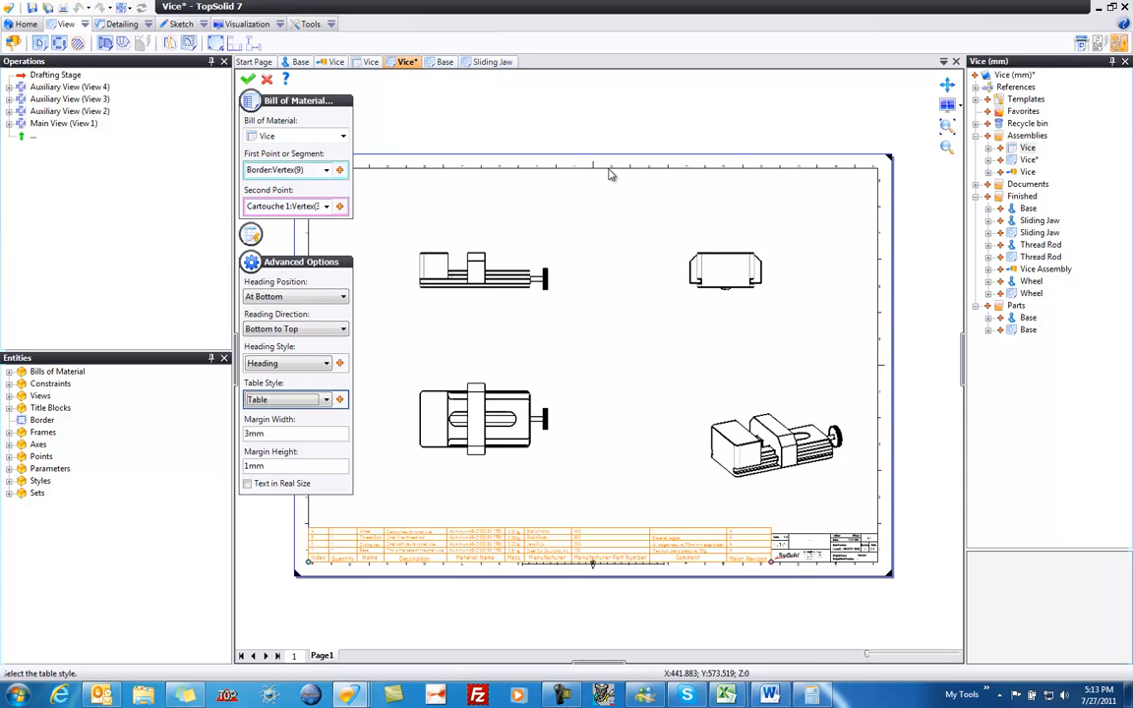
click(247, 483)
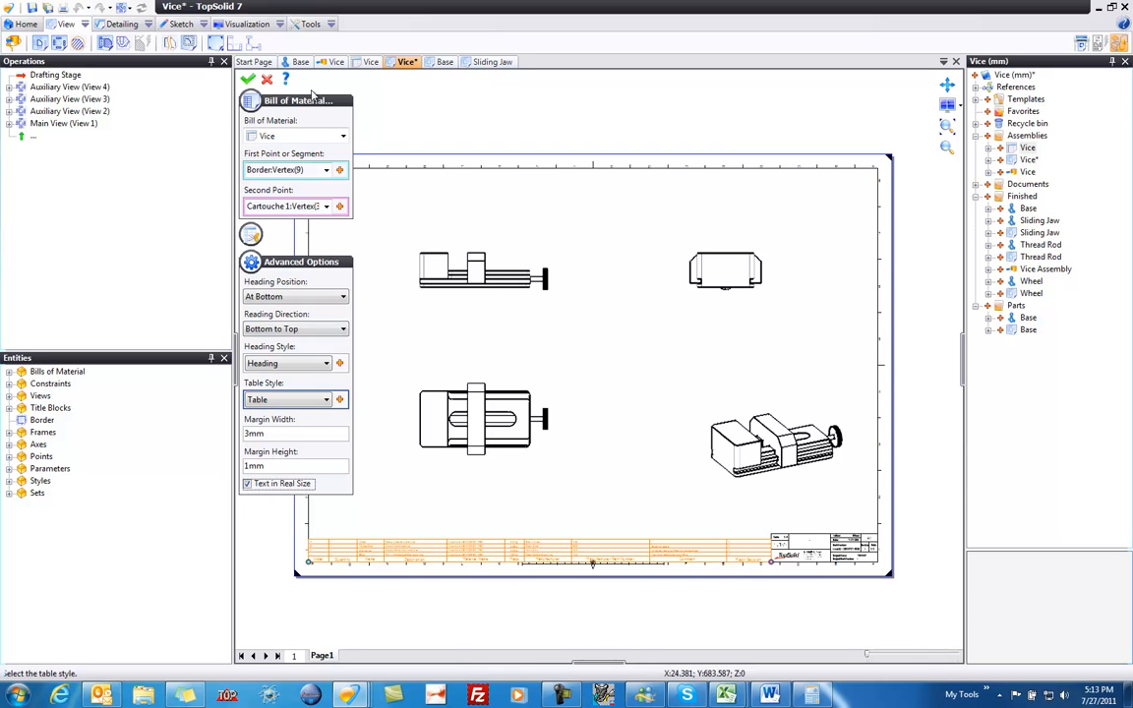
Validate the BOM table, creating BOM Table 1 along the sheet bottom.
click(247, 79)
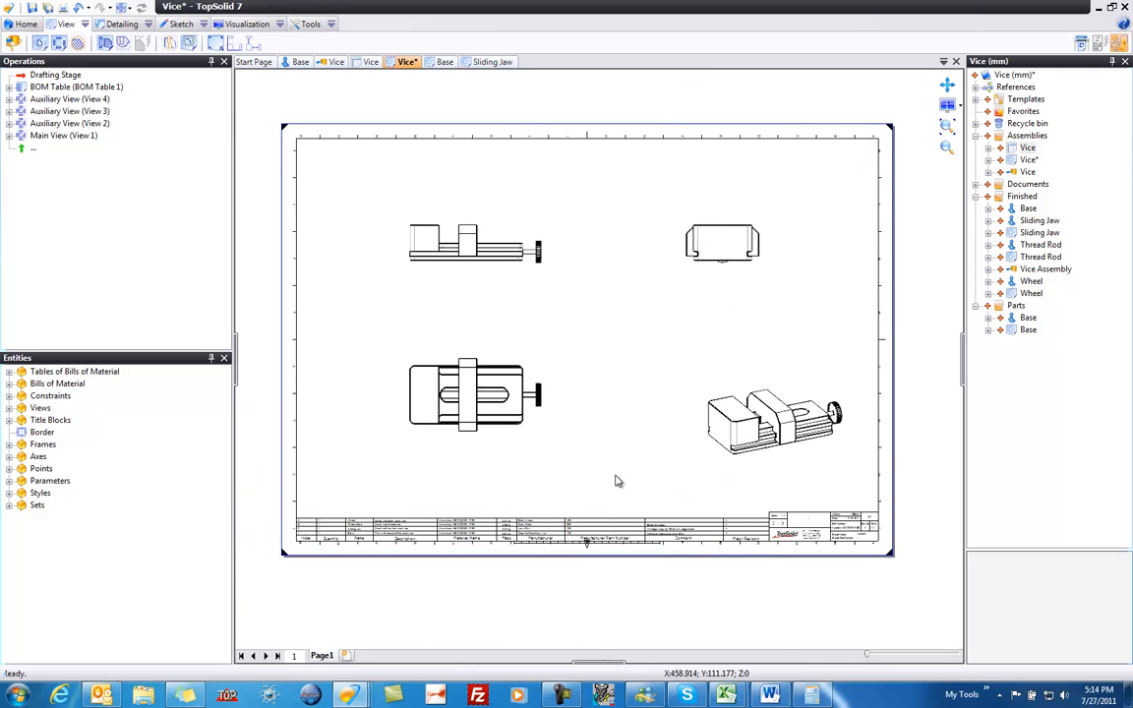
mouse_move(613, 454)
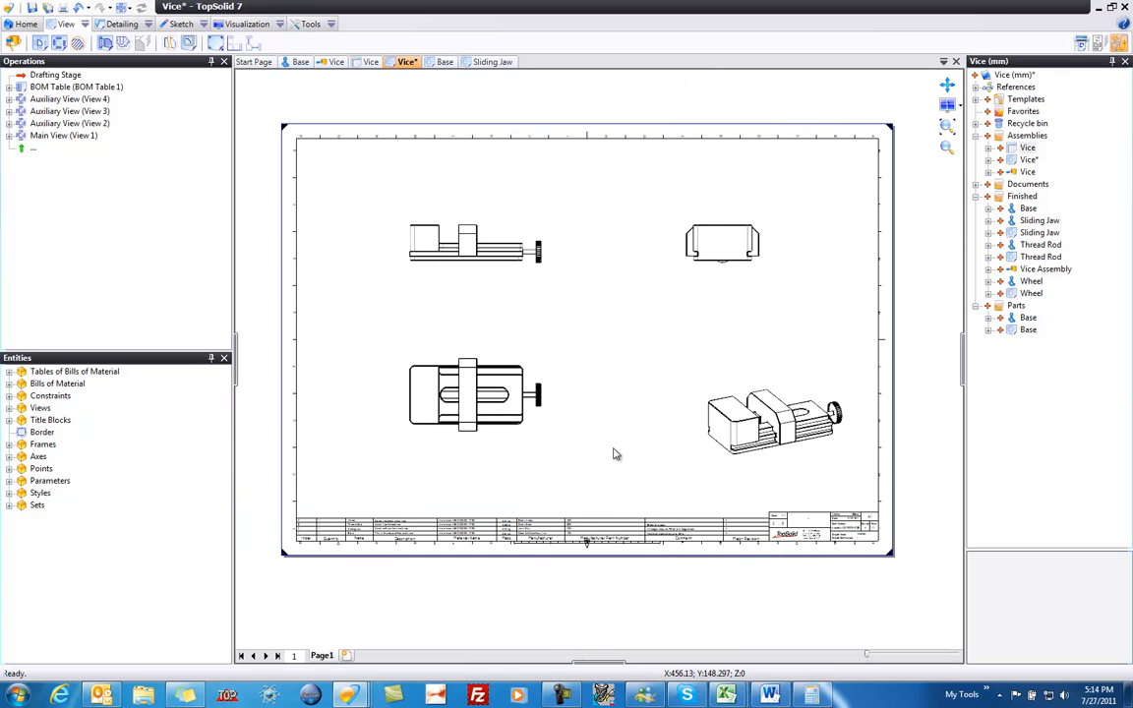
Add Automatic BOM Index balloons 2, 3 and 4 to isometric View 4.
click(121, 23)
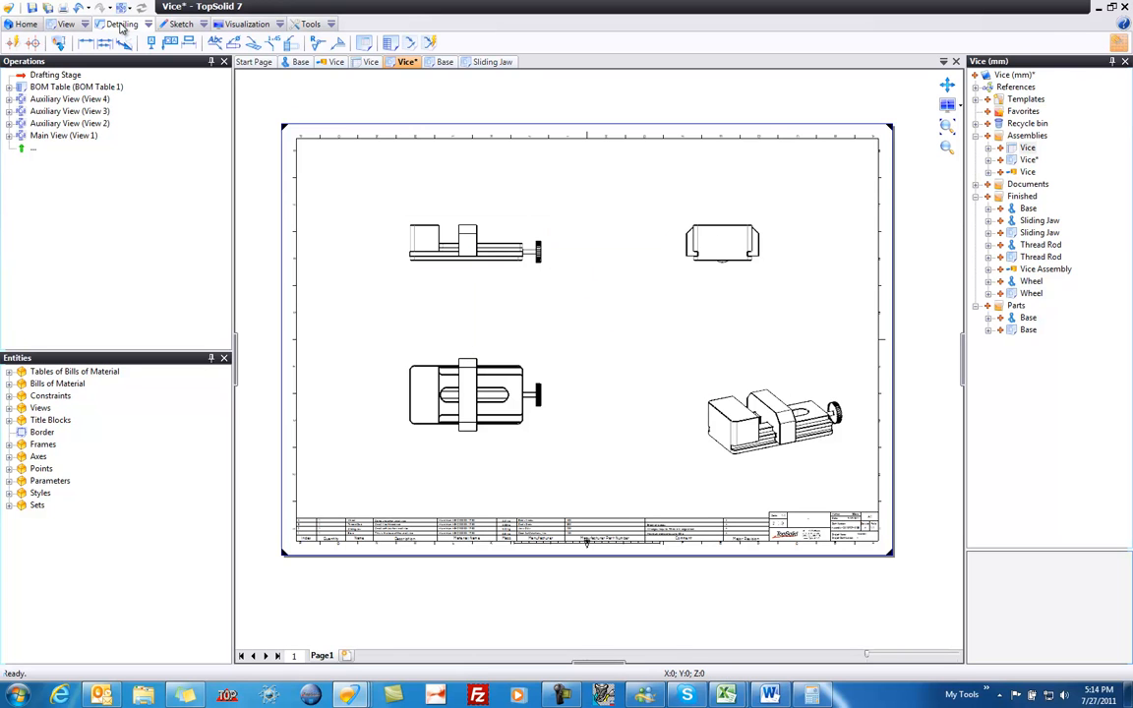
mouse_move(429, 43)
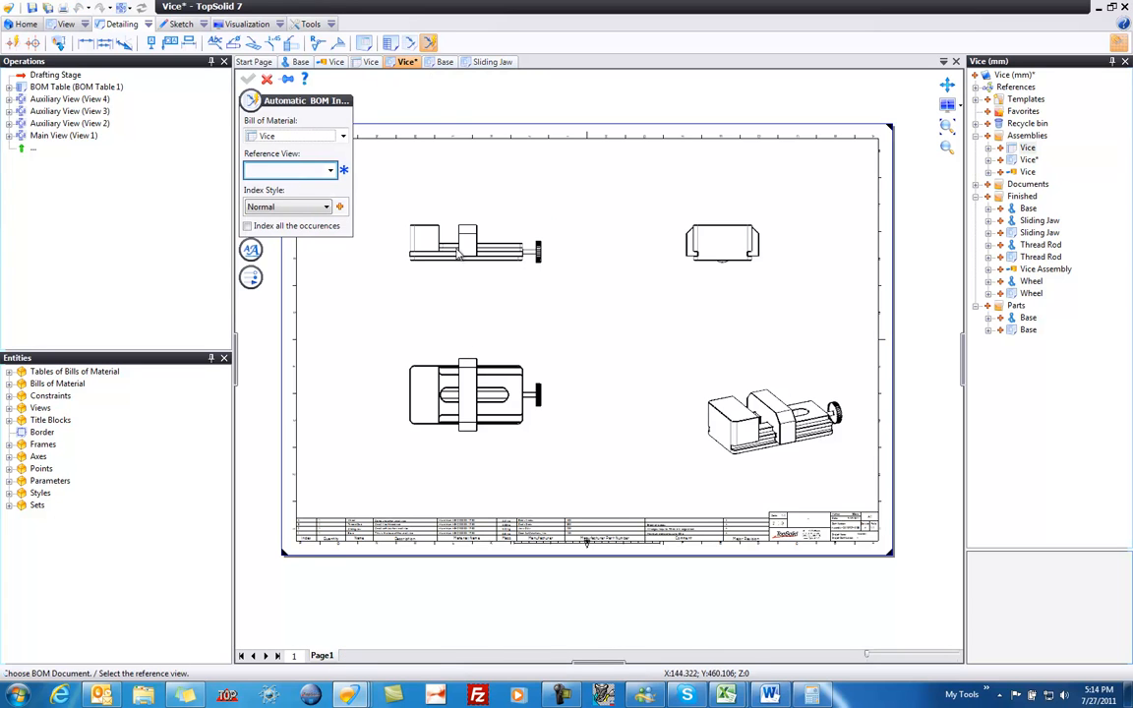
click(775, 417)
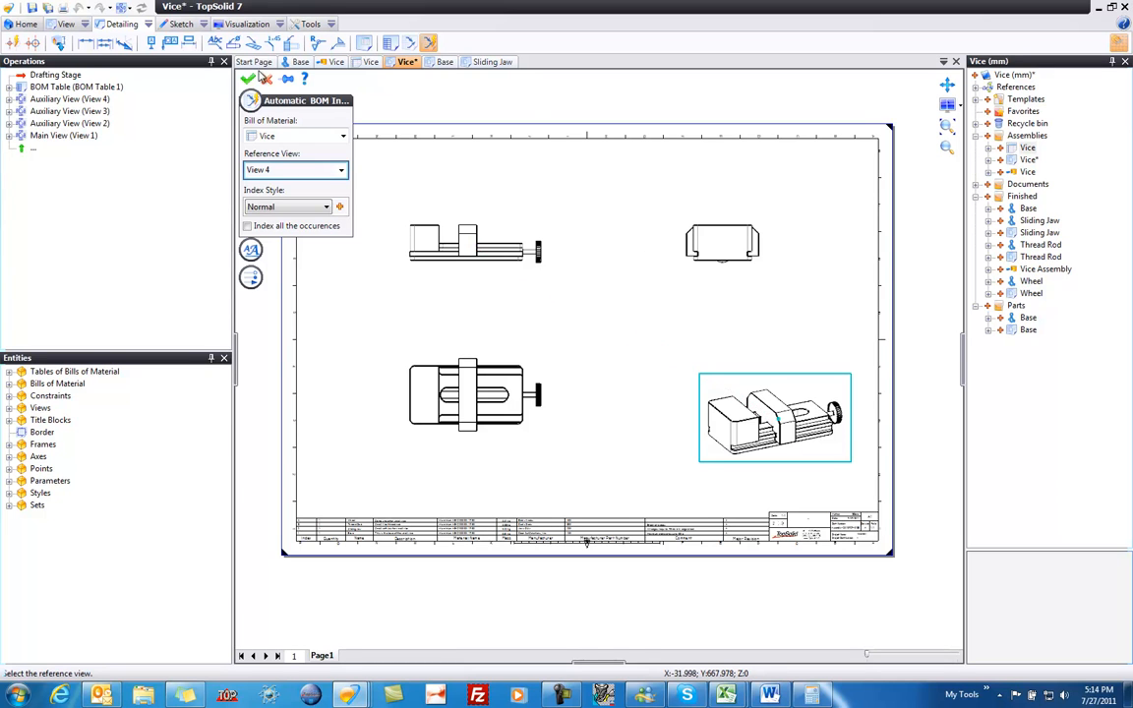
click(248, 79)
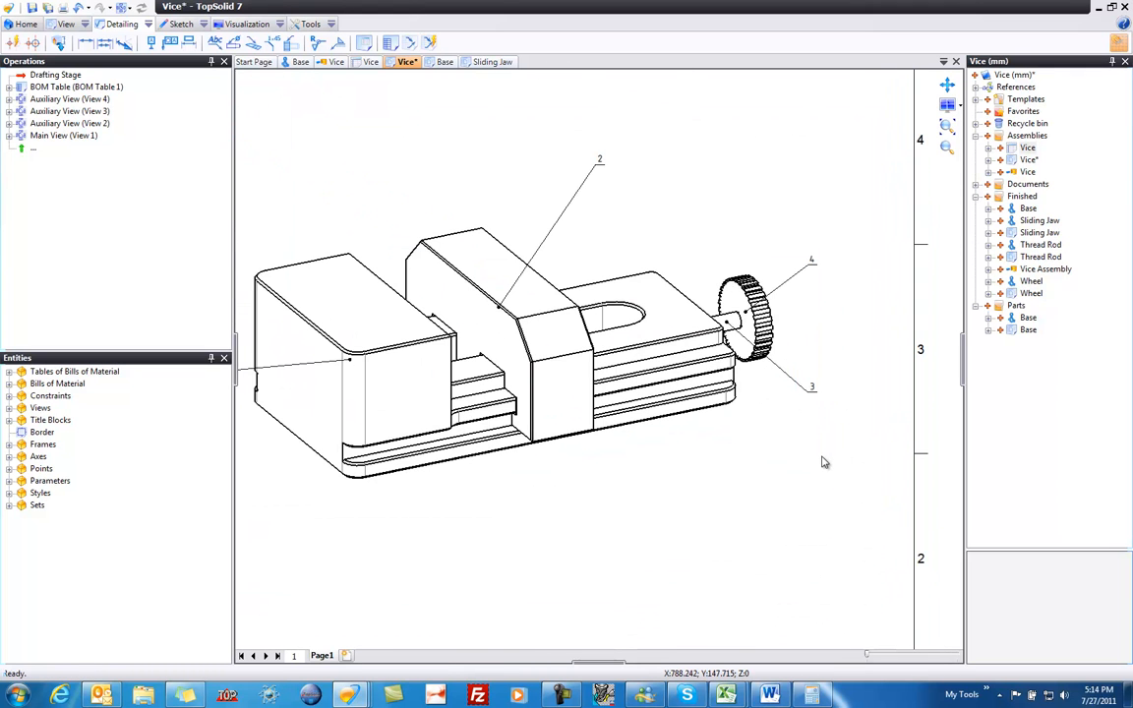
mouse_move(852, 391)
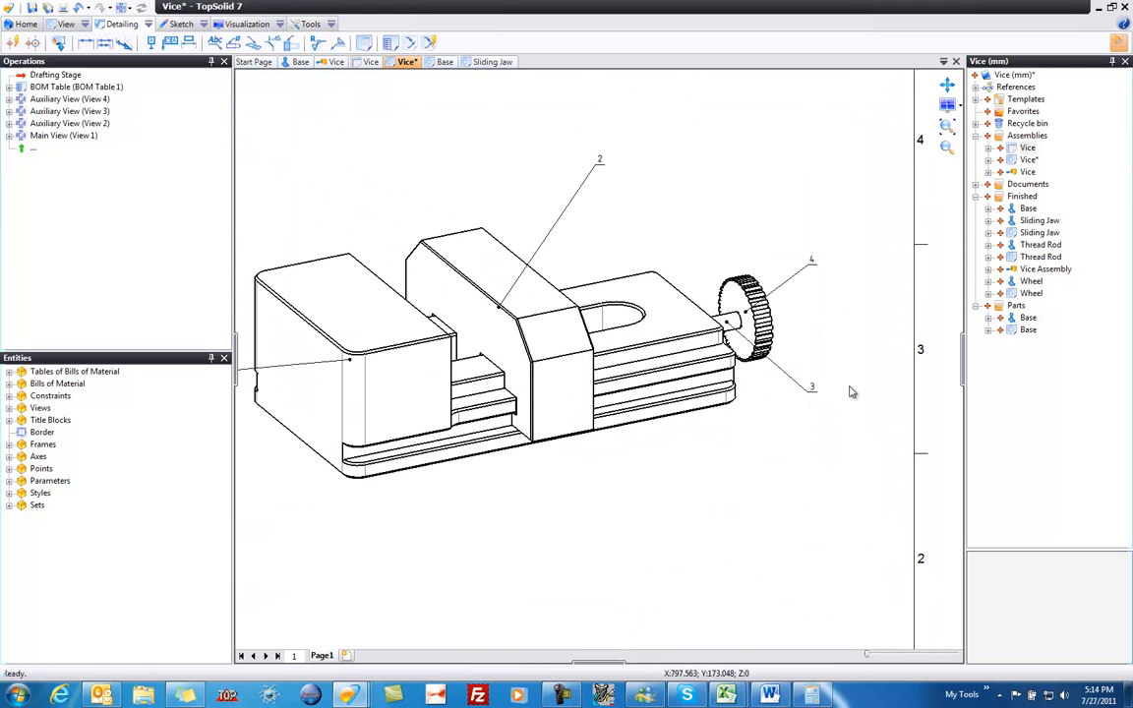
mouse_move(899, 439)
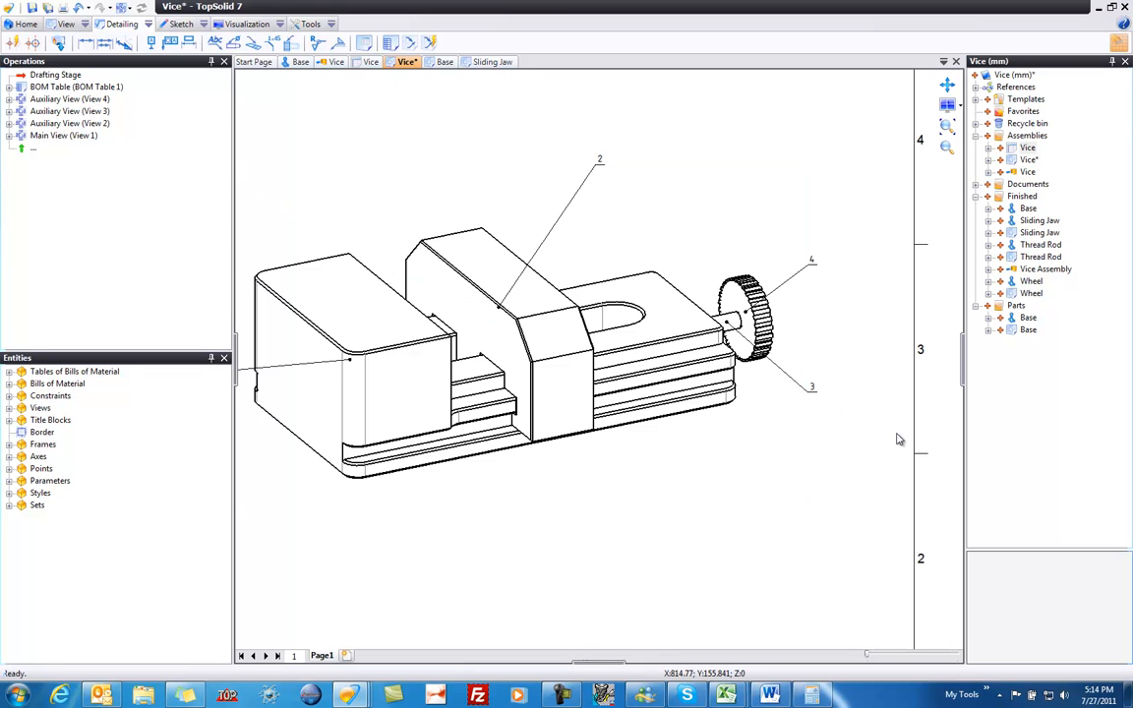